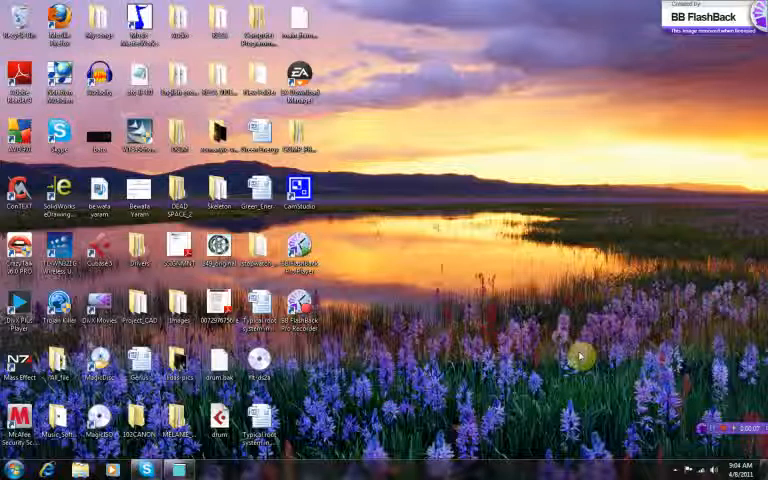
mouse_move(388, 196)
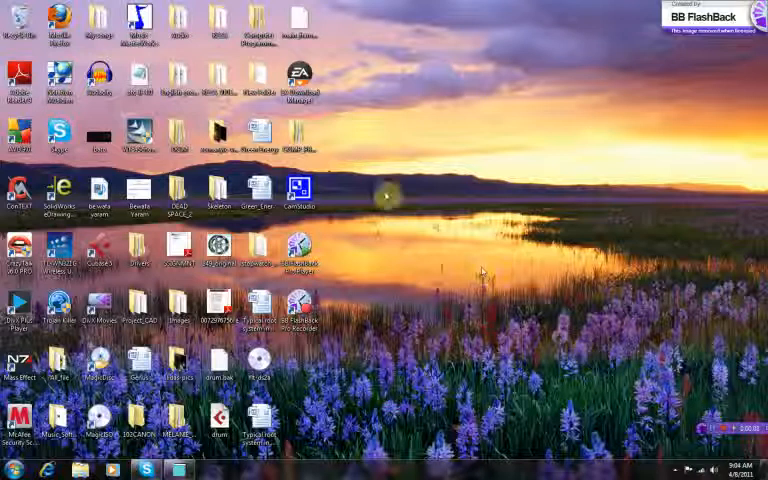
mouse_move(382, 208)
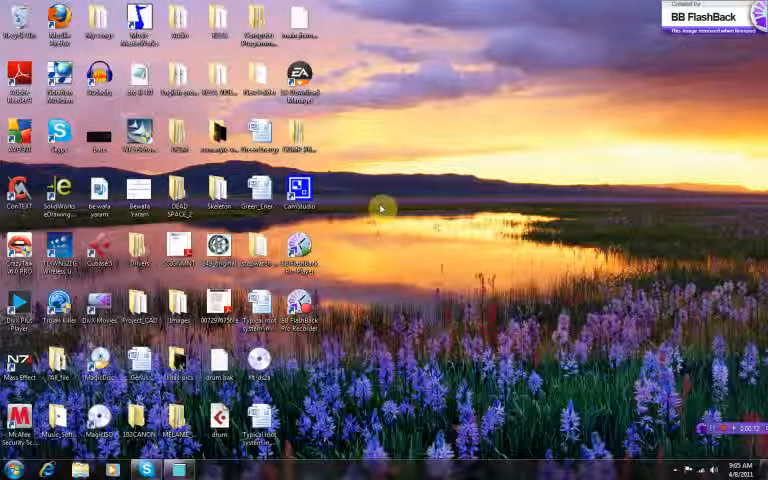
mouse_move(372, 264)
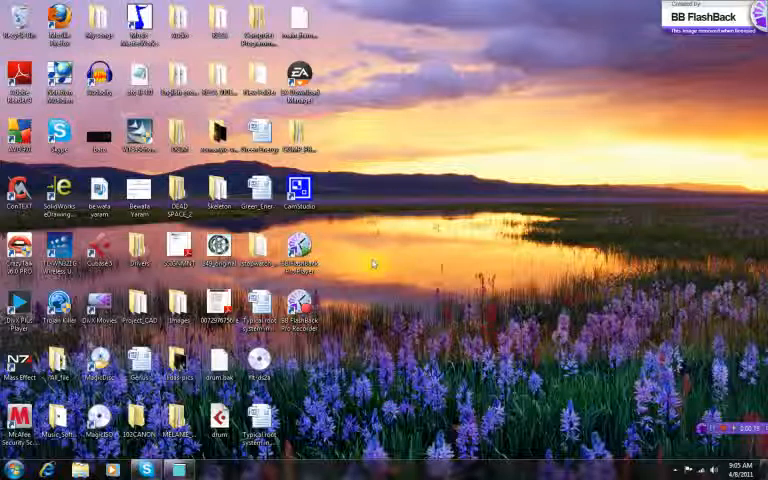
mouse_move(412, 308)
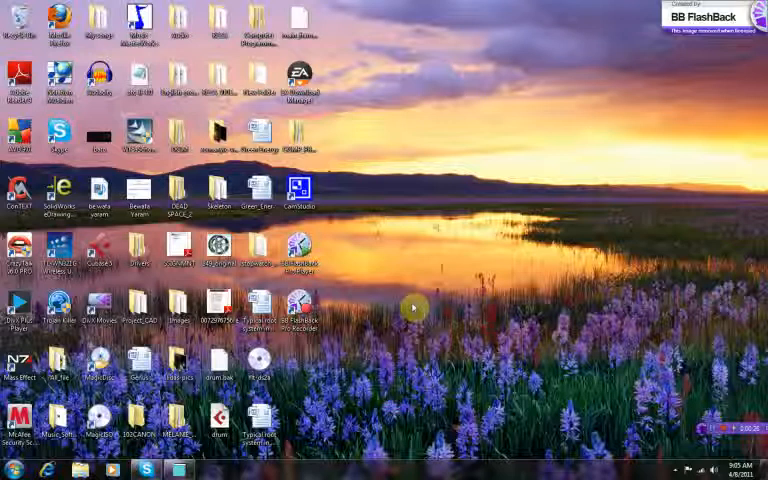
mouse_move(390, 264)
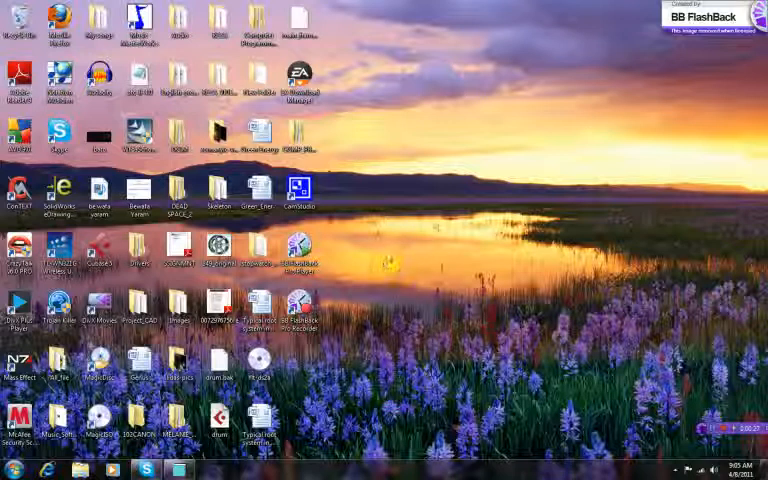
mouse_move(388, 256)
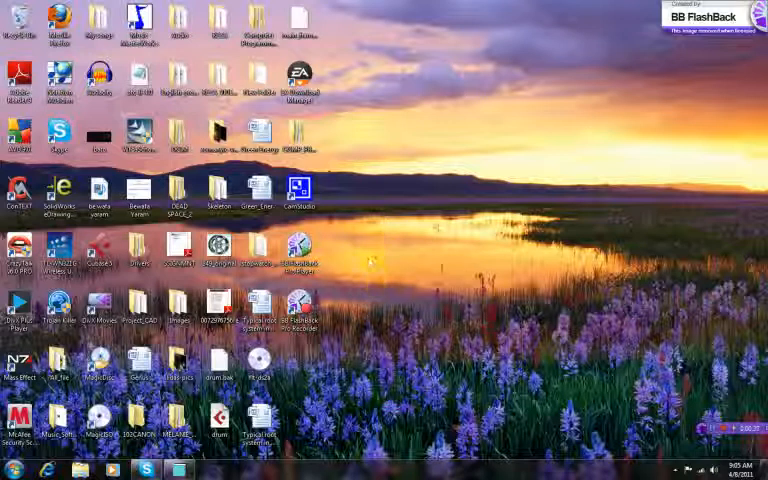
mouse_move(368, 188)
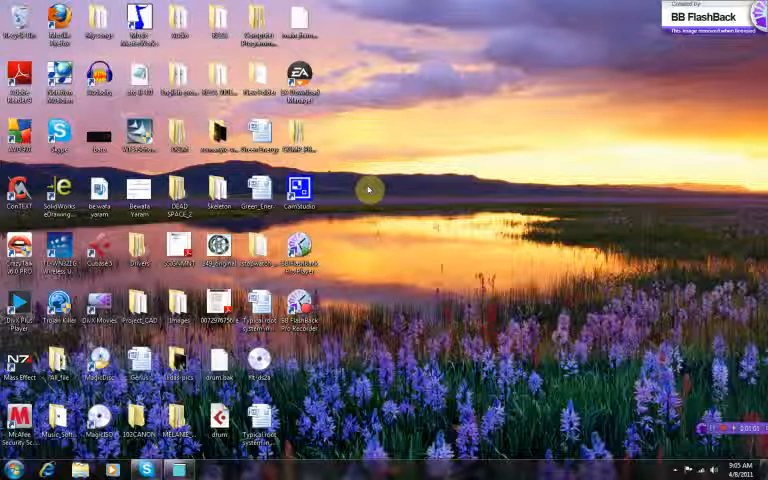
mouse_move(356, 244)
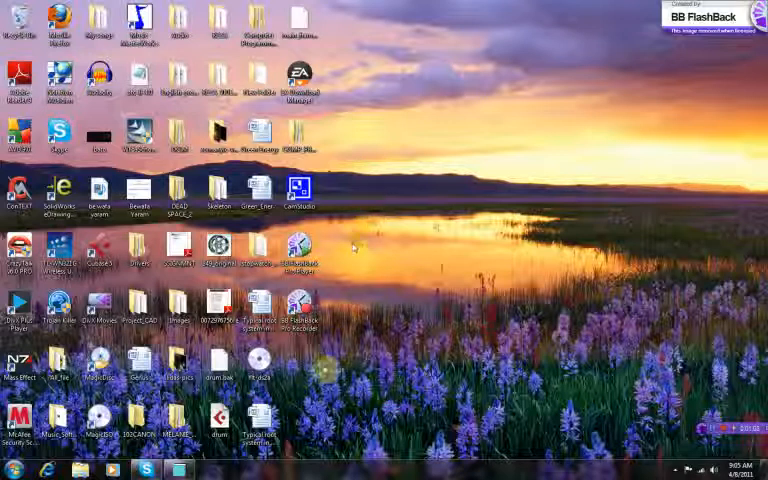
mouse_move(184, 468)
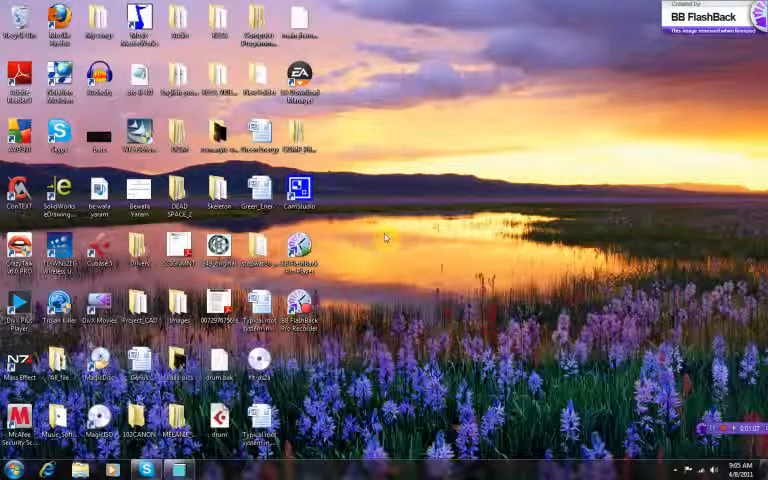
Step: Launch Pro/ENGINEER Wildfire 4.0 from the desktop shortcut menu
right_click(384, 236)
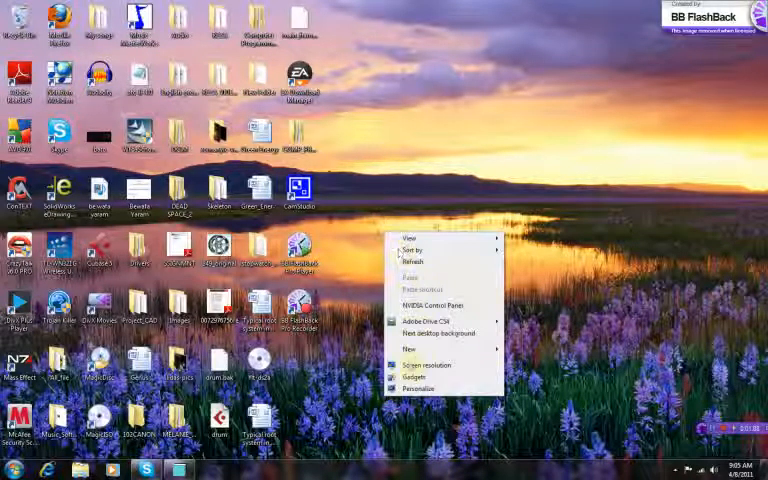
left_click(408, 348)
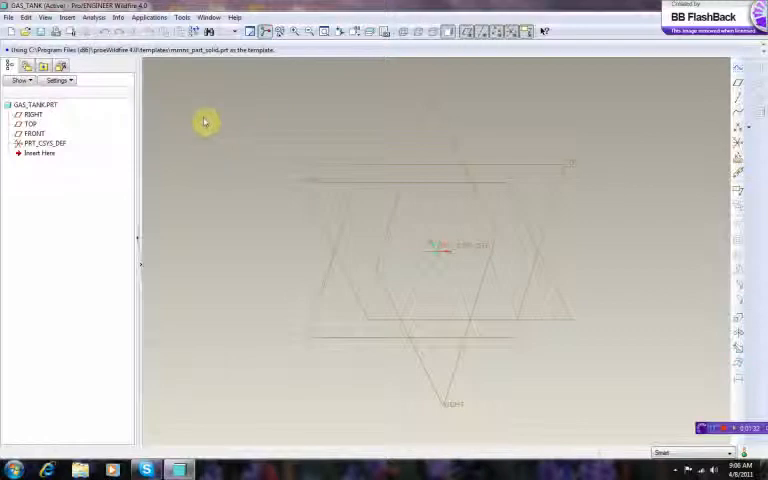
mouse_move(224, 140)
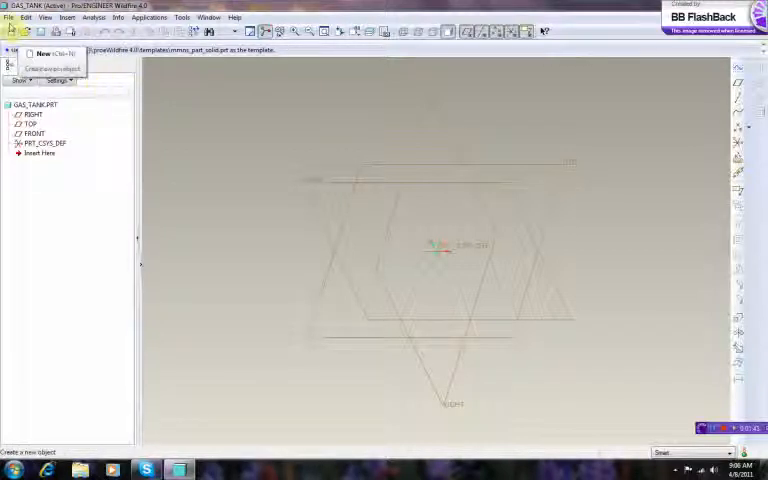
Step: Set the working directory to the tutorial folder on the Desktop via File > Set Working Directory
left_click(24, 18)
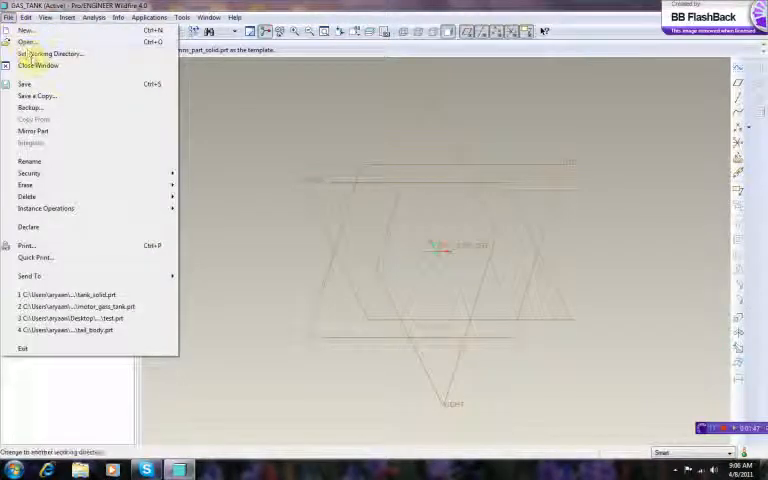
left_click(52, 52)
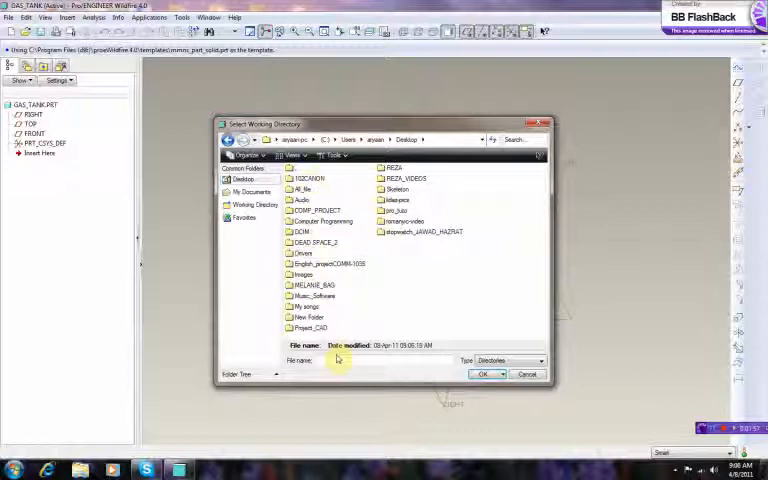
mouse_move(420, 312)
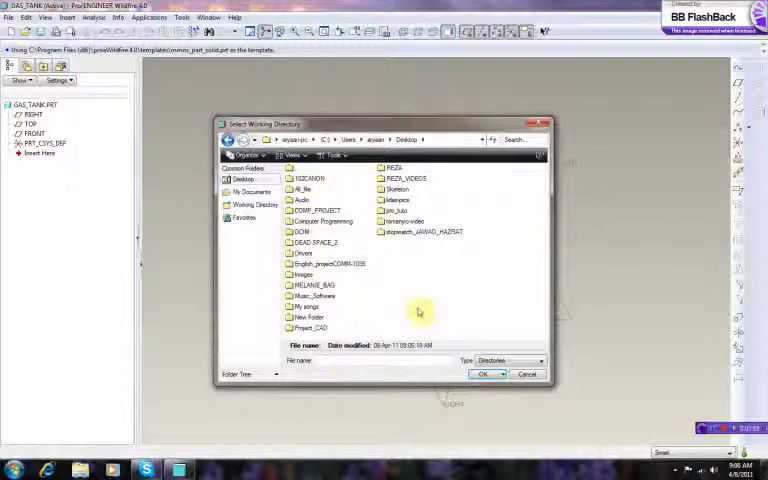
left_click(252, 192)
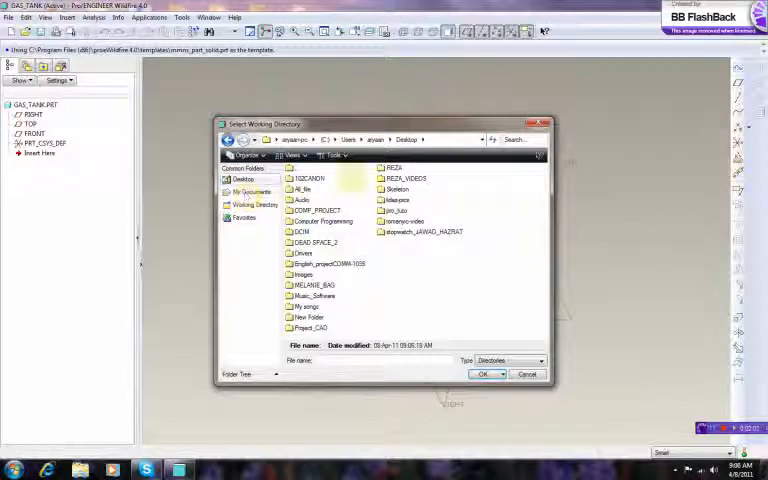
left_click(396, 210)
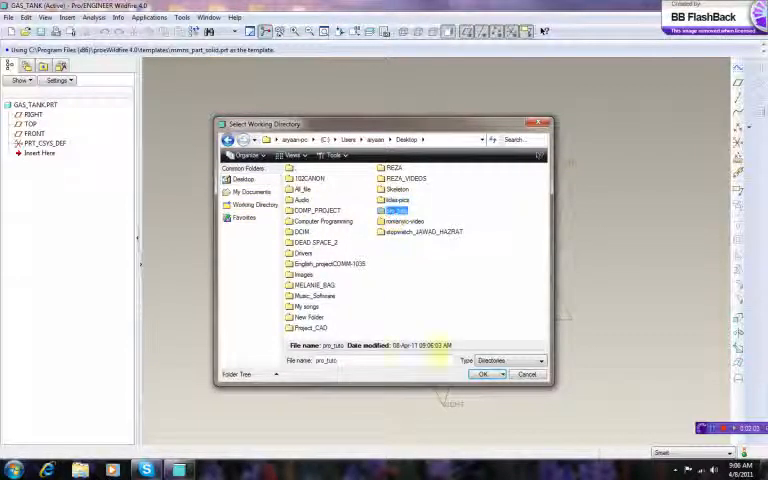
left_click(484, 372)
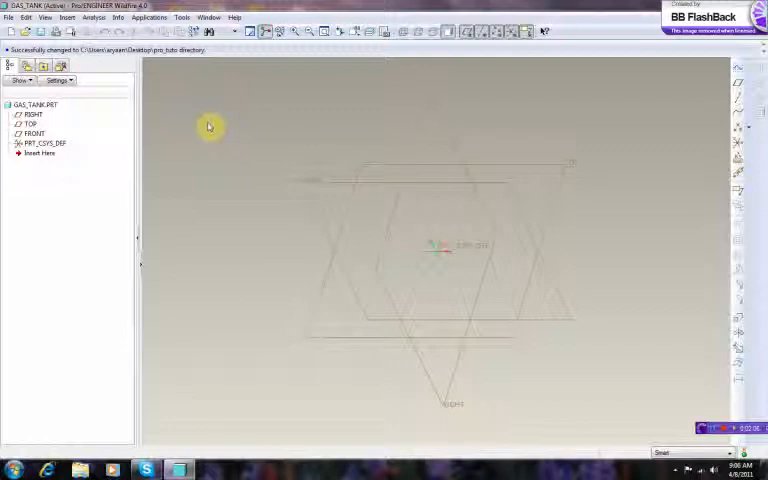
mouse_move(208, 144)
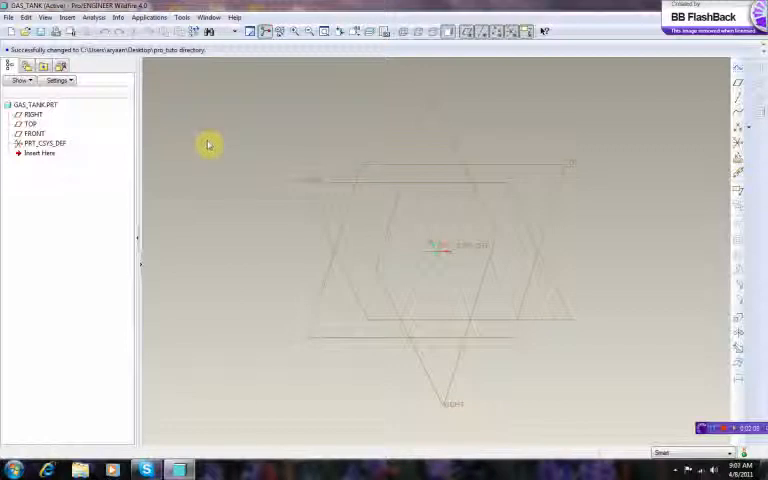
mouse_move(248, 160)
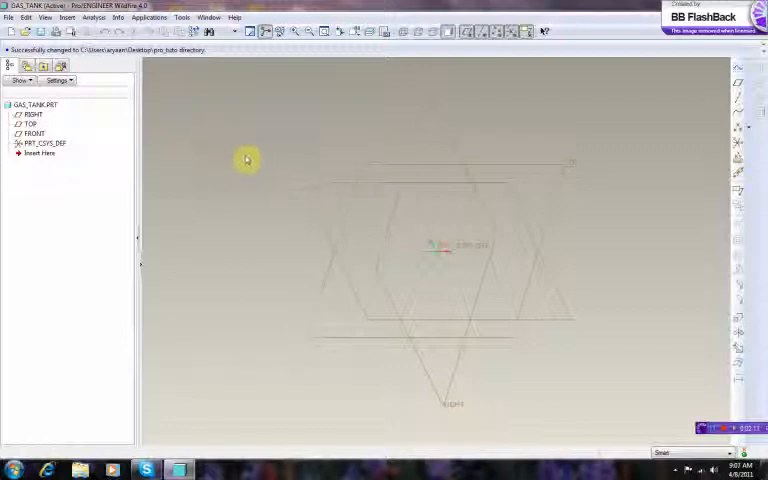
left_click(12, 38)
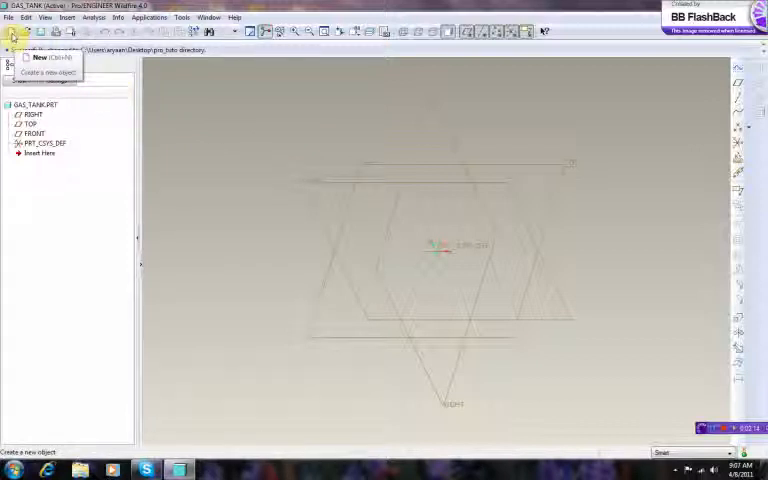
Step: Create a new solid part named gas_tank using the mmns_part_solid metric template
left_click(40, 56)
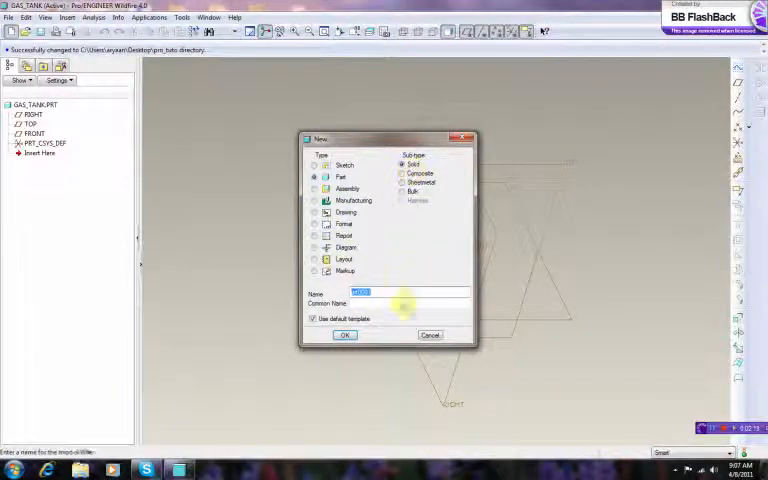
type("prt")
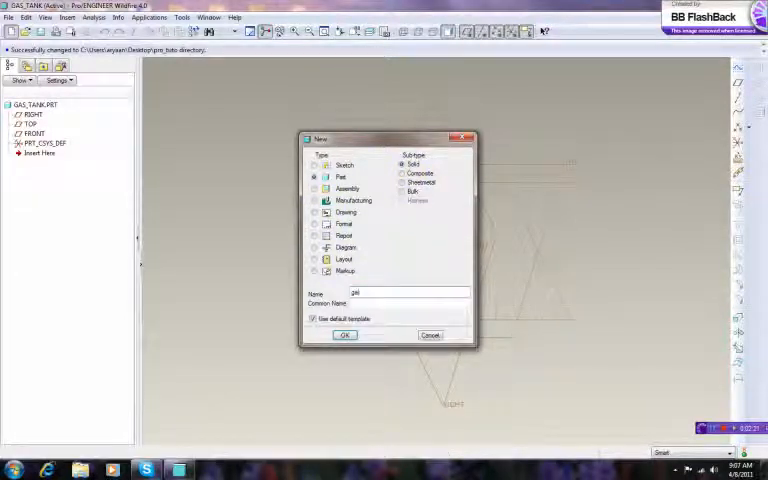
type("001")
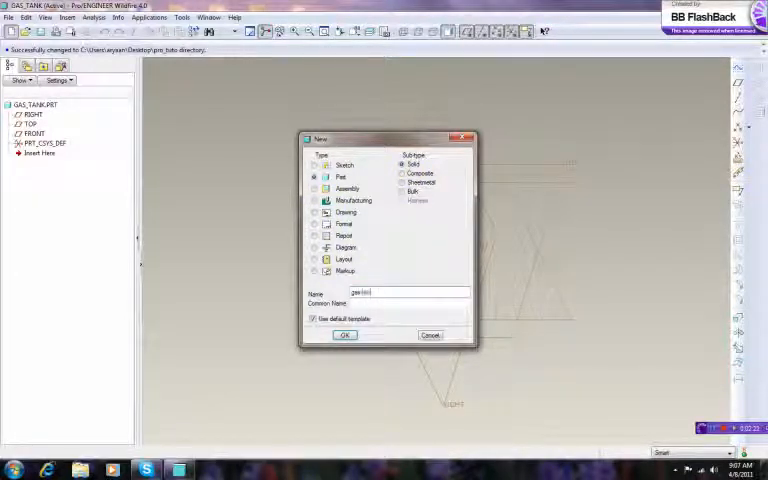
type("gas_tank")
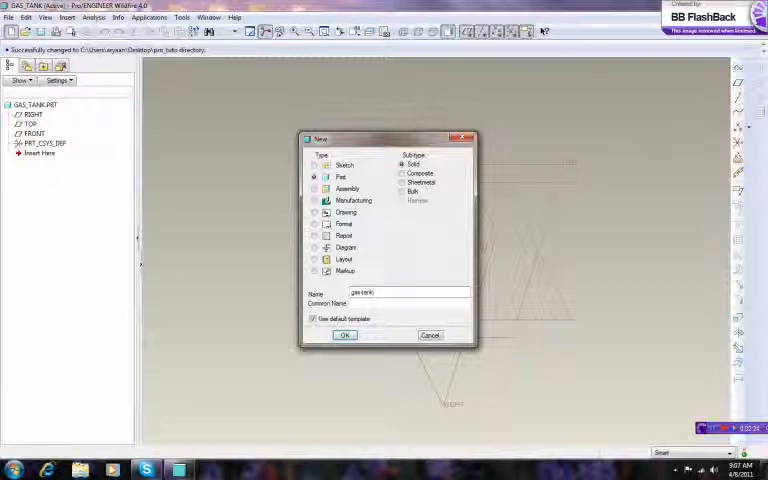
mouse_move(276, 336)
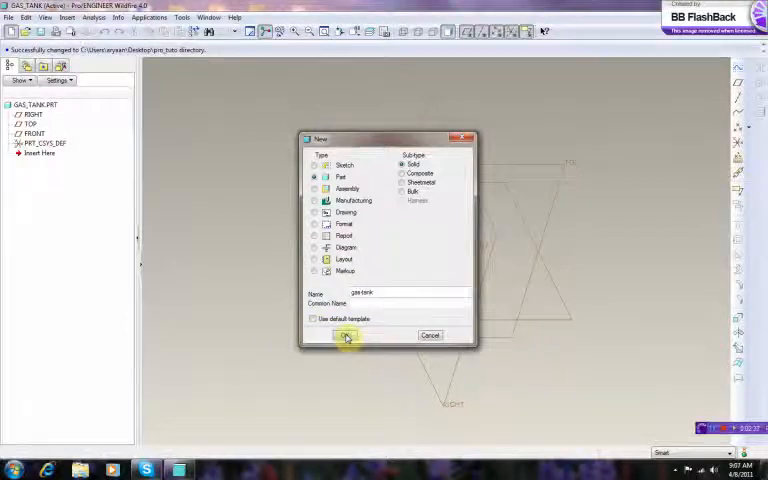
left_click(344, 336)
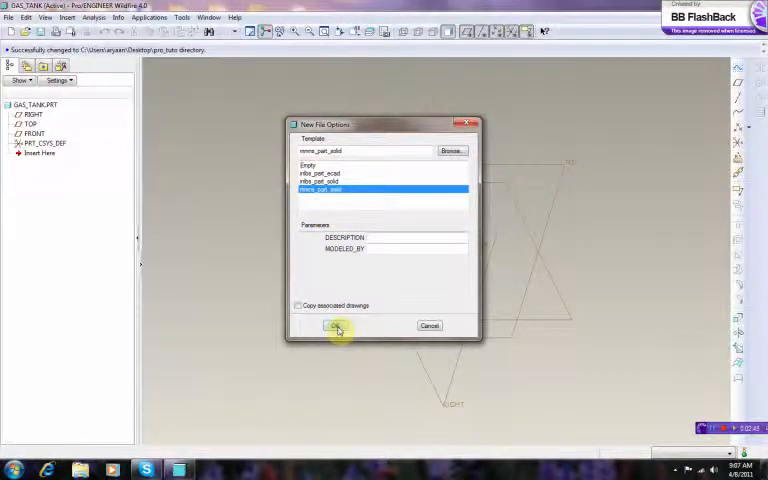
left_click(336, 326)
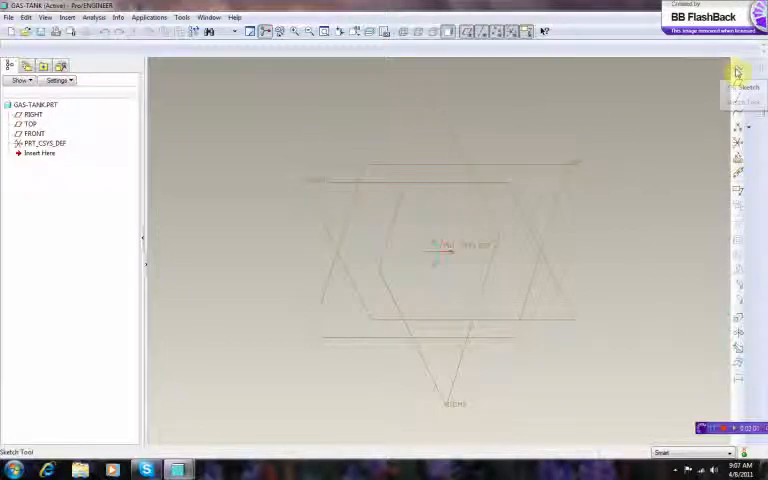
Step: Start a sketch feature on a datum plane chosen from the model tree
left_click(738, 72)
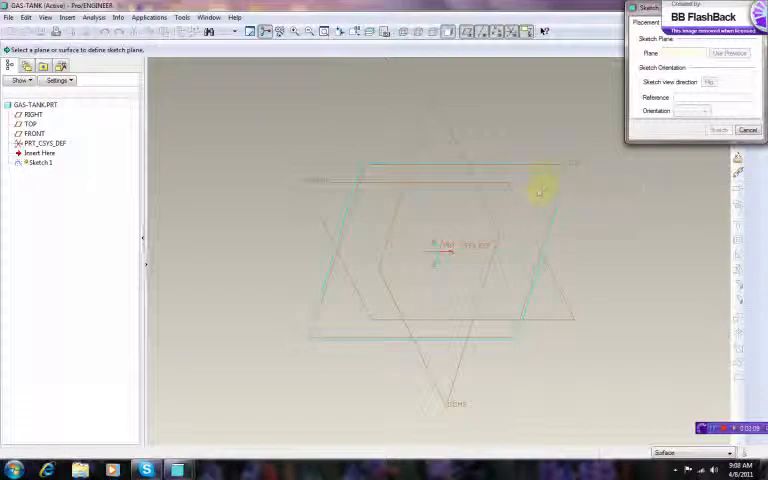
left_click(32, 114)
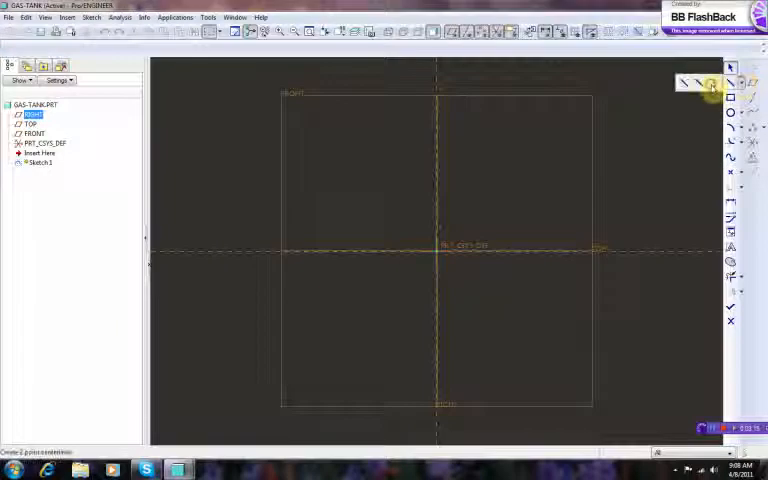
Step: Draw the sloped guide line for the teardrop side profile with the Line tool
left_click(464, 256)
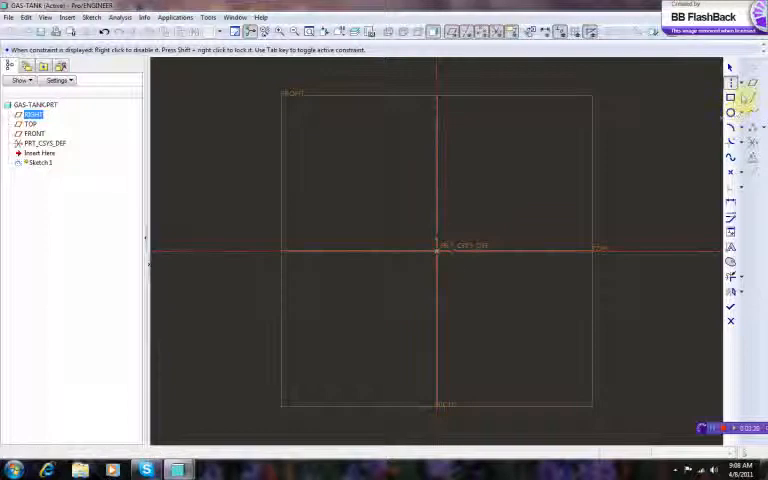
left_click(730, 98)
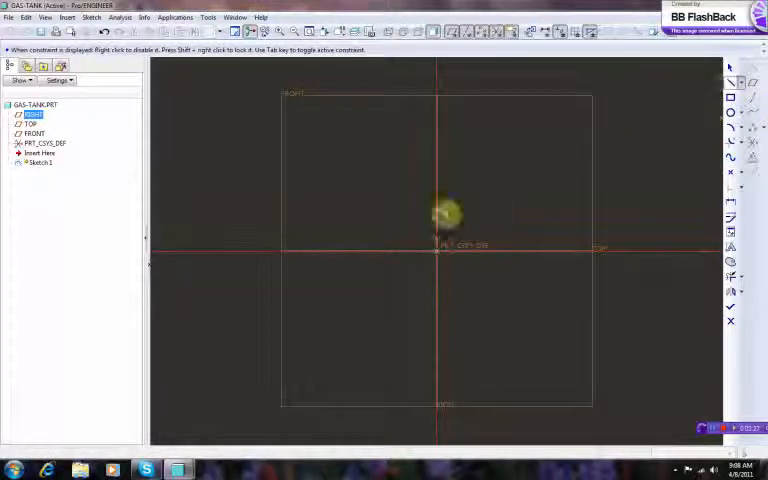
mouse_move(324, 236)
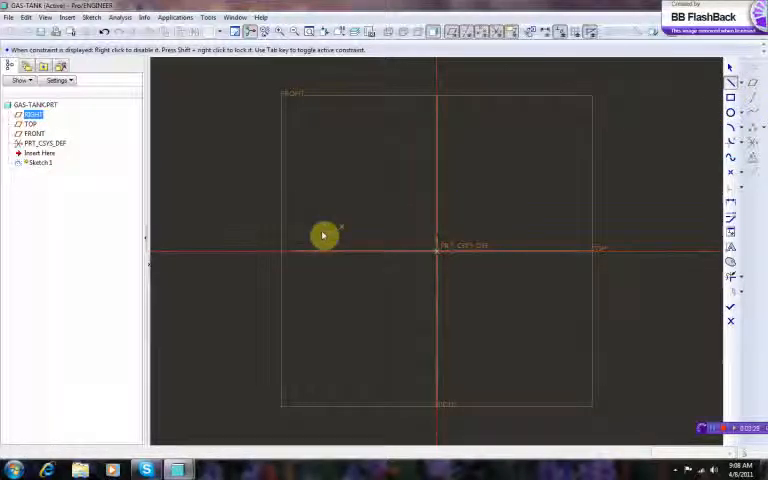
mouse_move(358, 246)
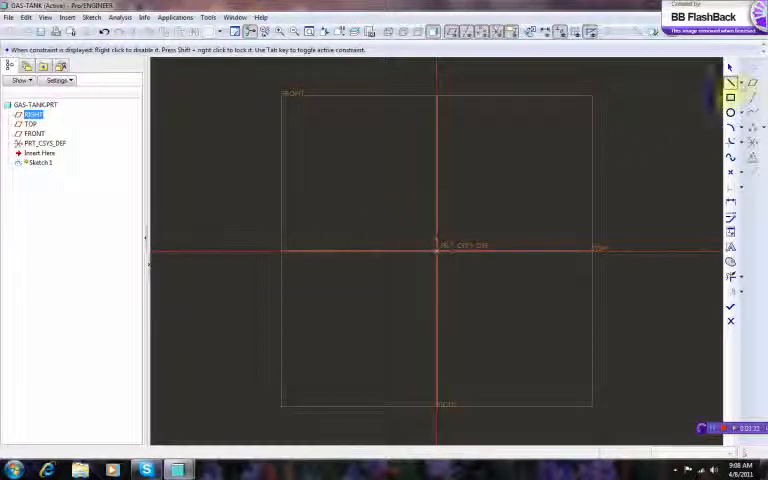
left_click(684, 84)
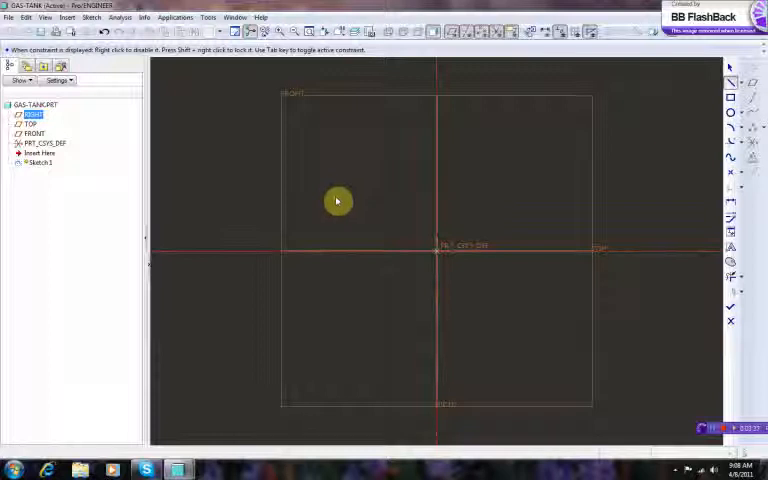
left_click_drag(338, 200, 560, 244)
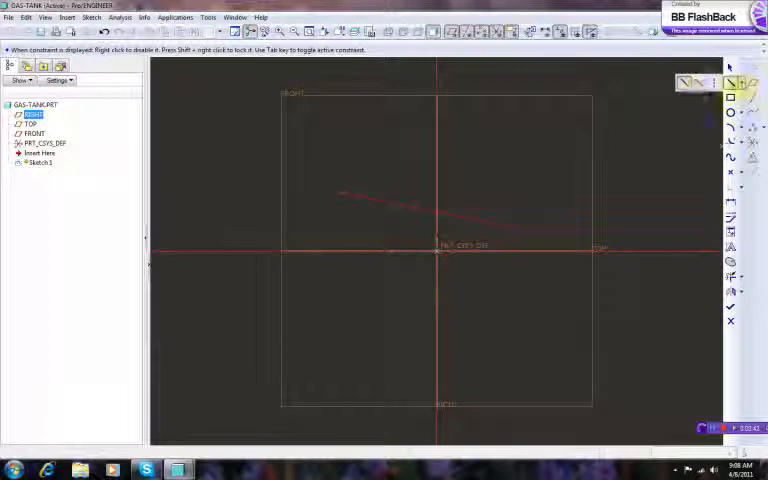
left_click(344, 200)
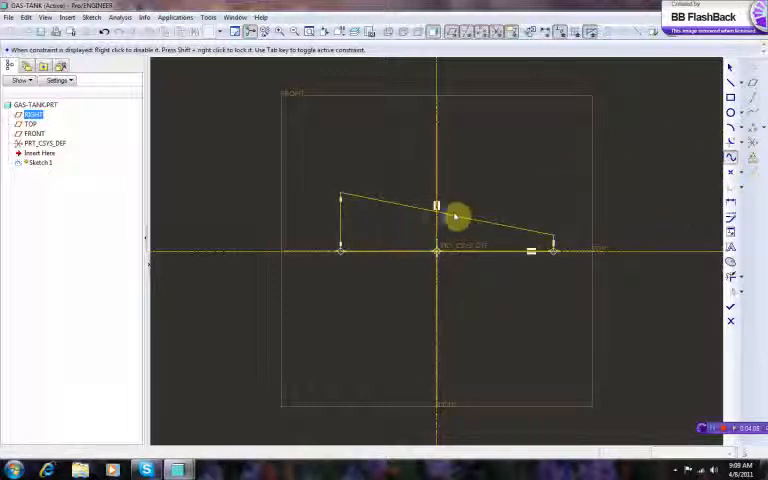
mouse_move(636, 188)
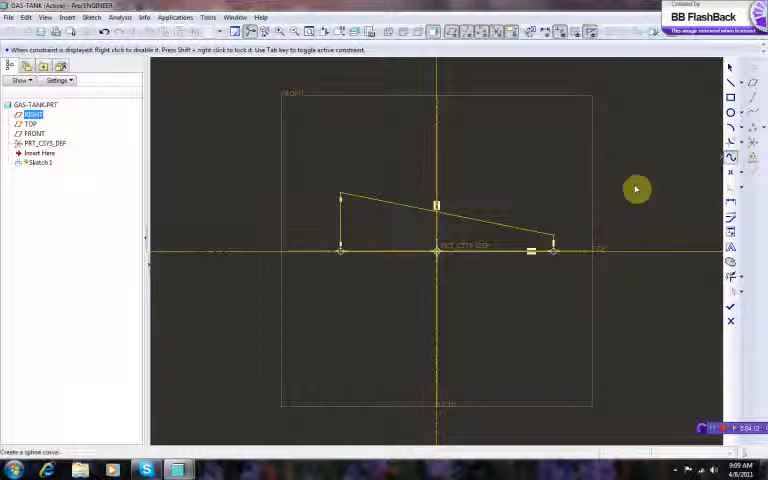
mouse_move(330, 270)
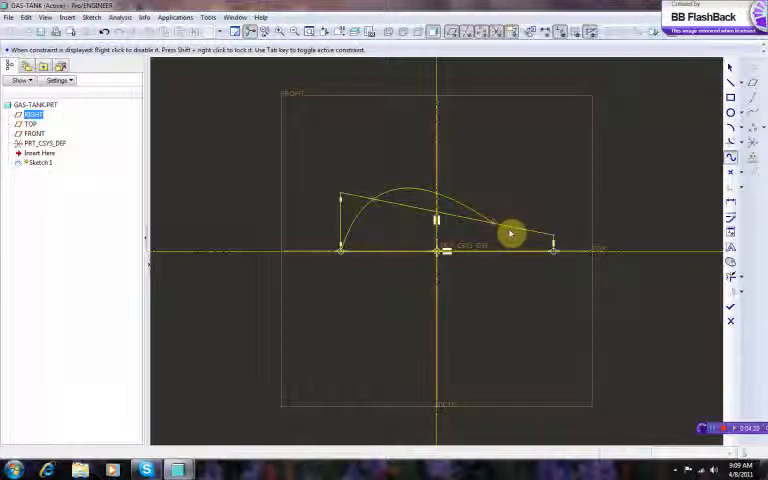
Step: Draw the profile curve sweeping down to the right endpoint
left_click_drag(510, 232, 552, 250)
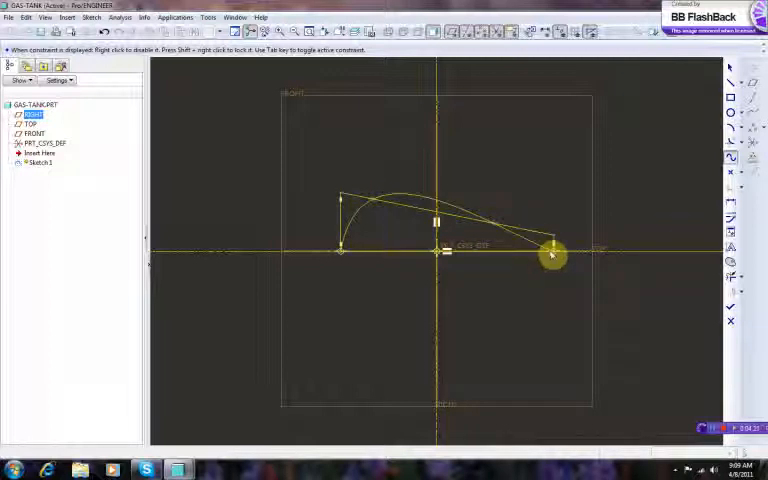
left_click_drag(550, 252, 560, 268)
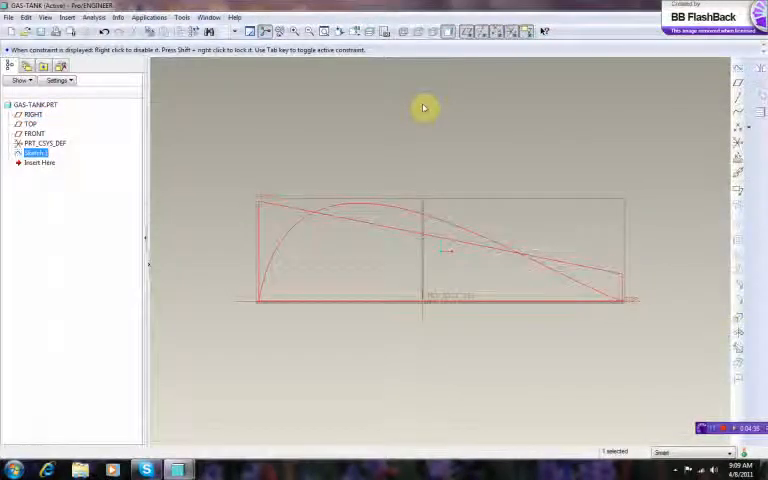
mouse_move(370, 128)
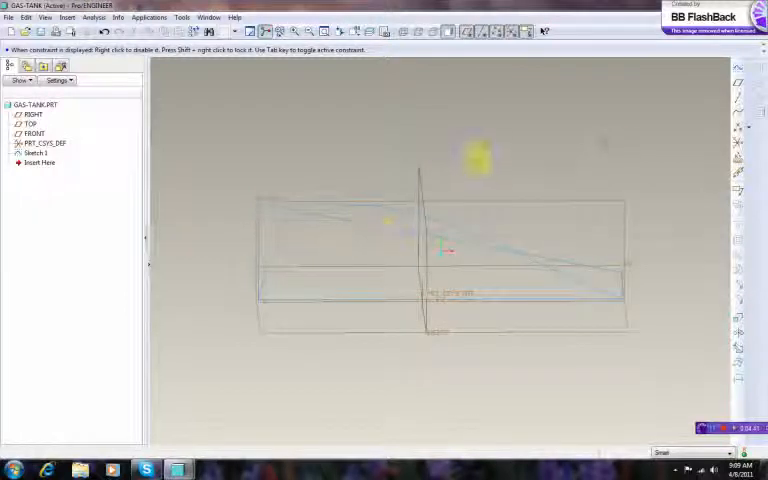
Step: Start a second sketch on the perpendicular datum plane and enter sketch mode
left_click(738, 88)
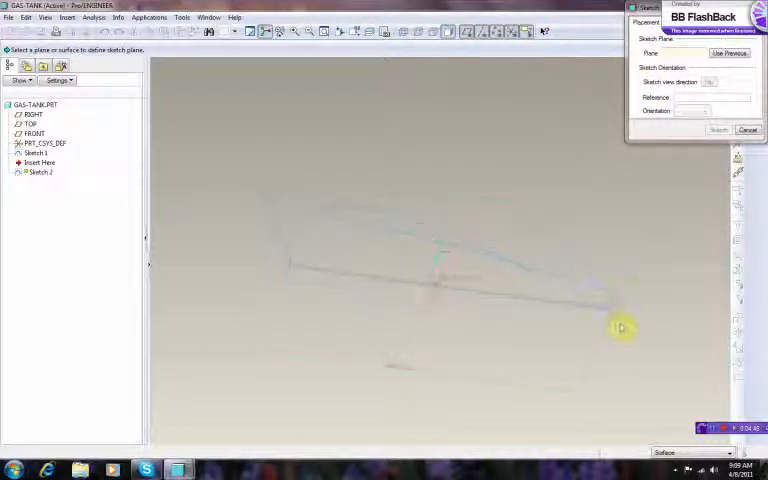
left_click(34, 114)
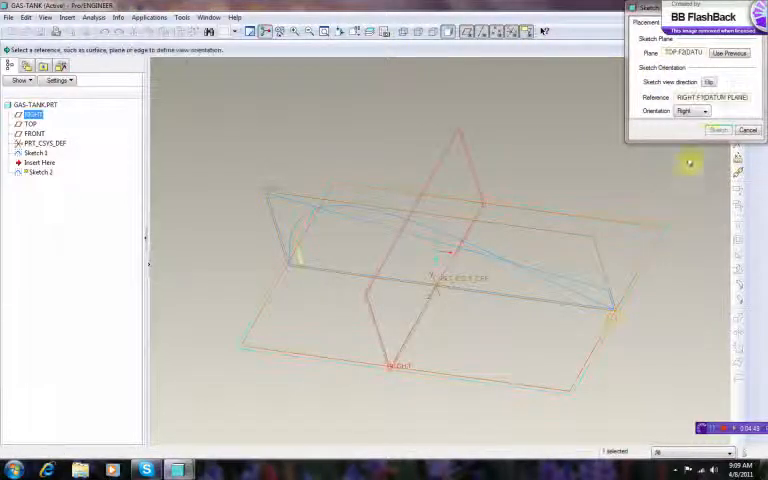
left_click(718, 130)
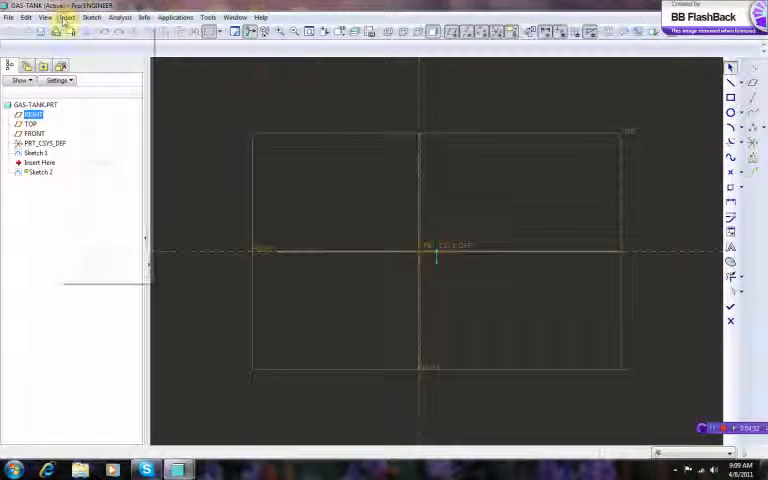
Step: Add the first profile as a sketch reference via Sketch > References
left_click(92, 16)
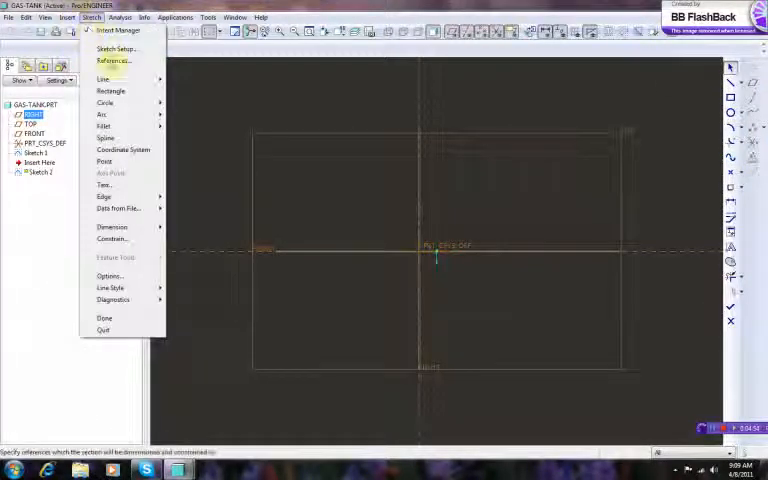
mouse_move(112, 60)
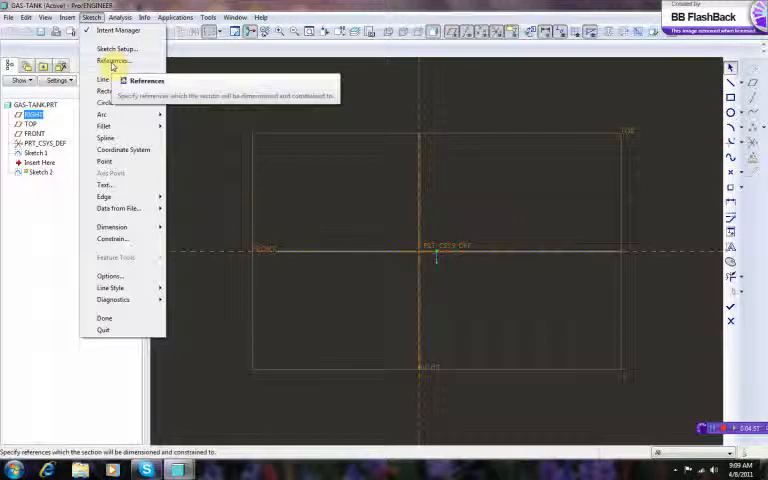
left_click(112, 60)
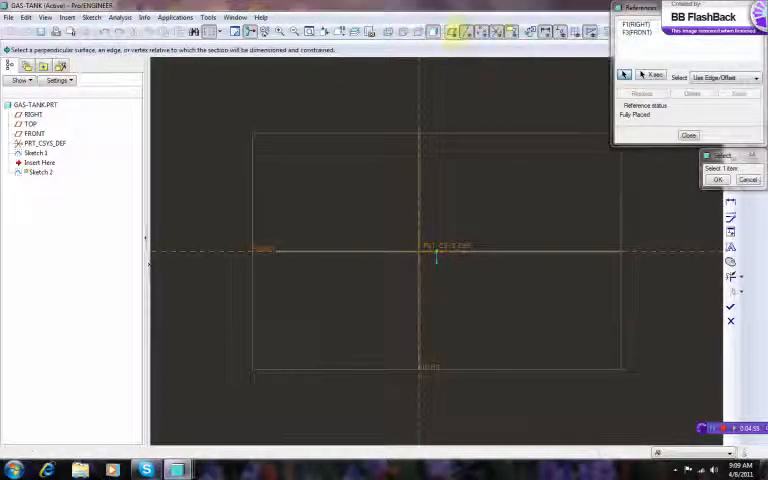
left_click(336, 256)
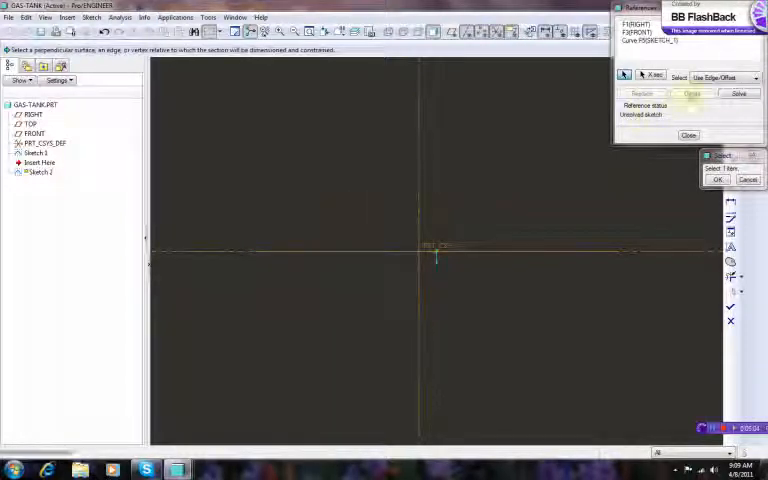
left_click(688, 136)
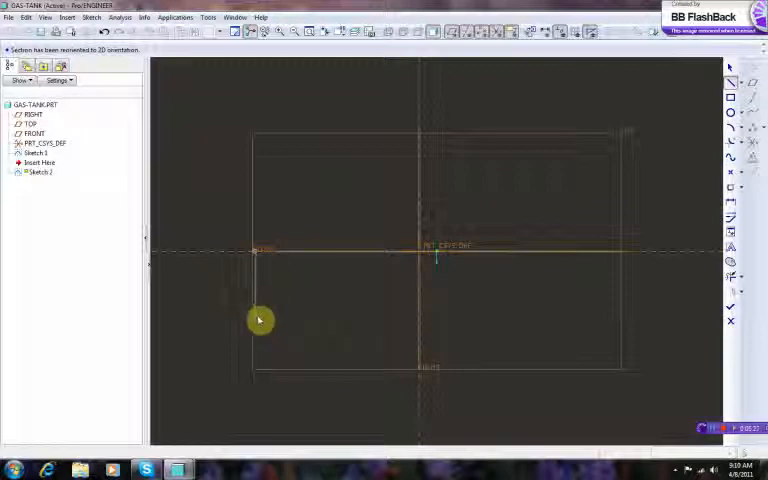
mouse_move(264, 316)
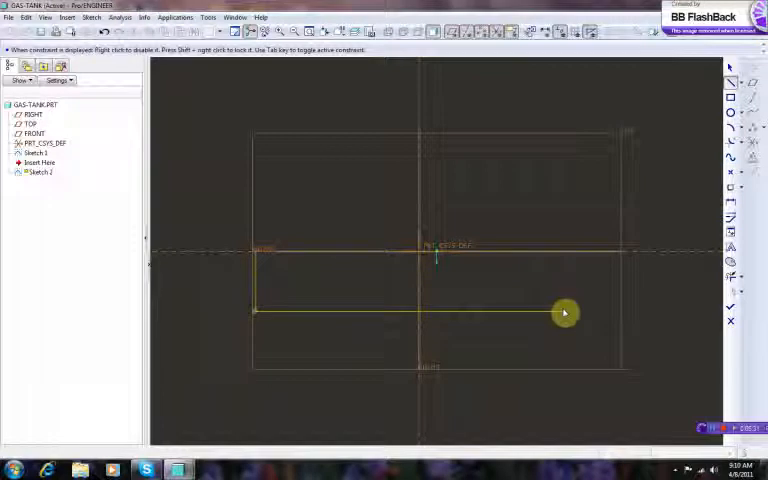
Step: Draw the sloped straight line across the tank's length inside the reference box
left_click_drag(564, 312, 616, 278)
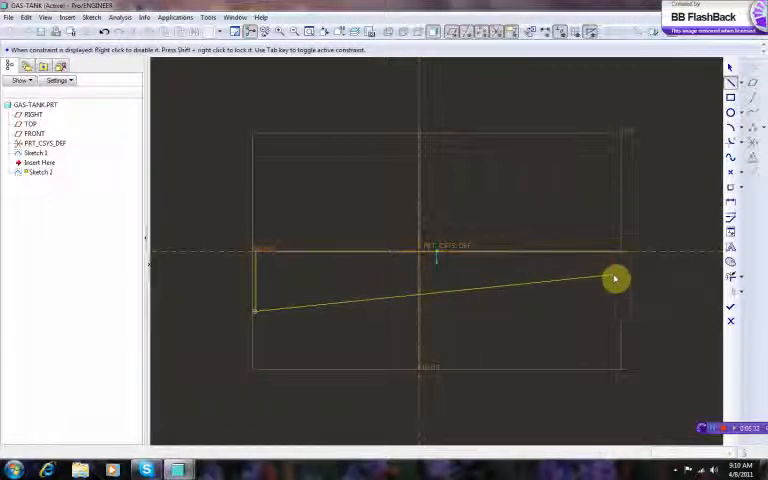
left_click_drag(616, 280, 556, 276)
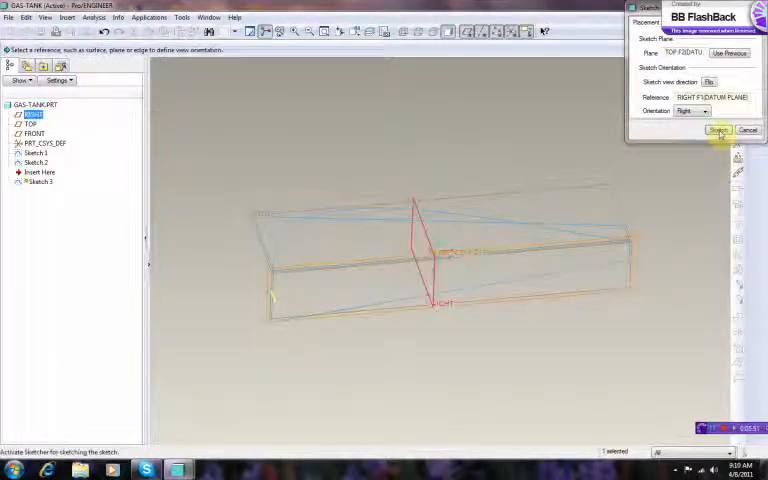
Step: Begin a third sketch on the TOP plane with references from the earlier sketches
left_click(718, 130)
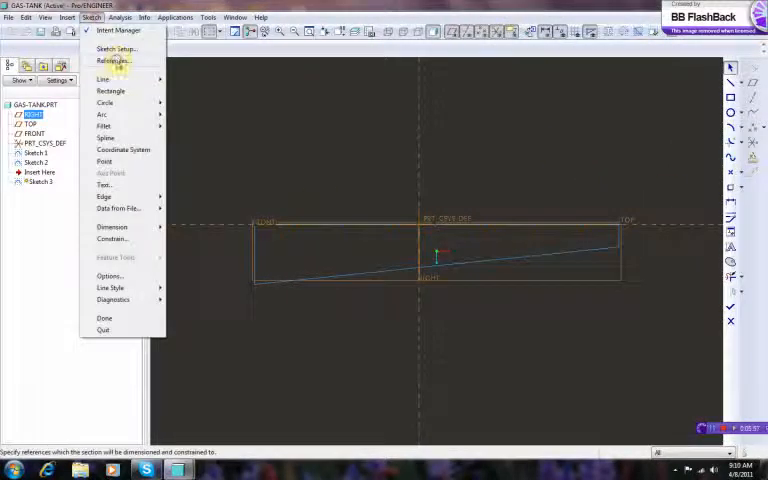
left_click(112, 60)
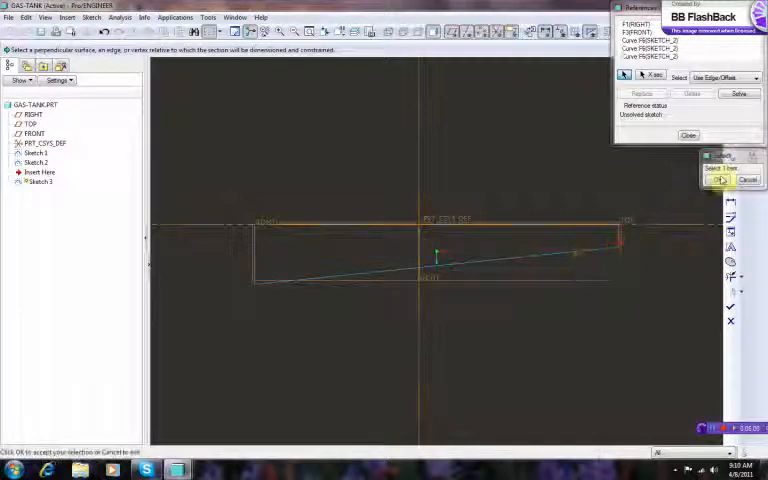
left_click(688, 136)
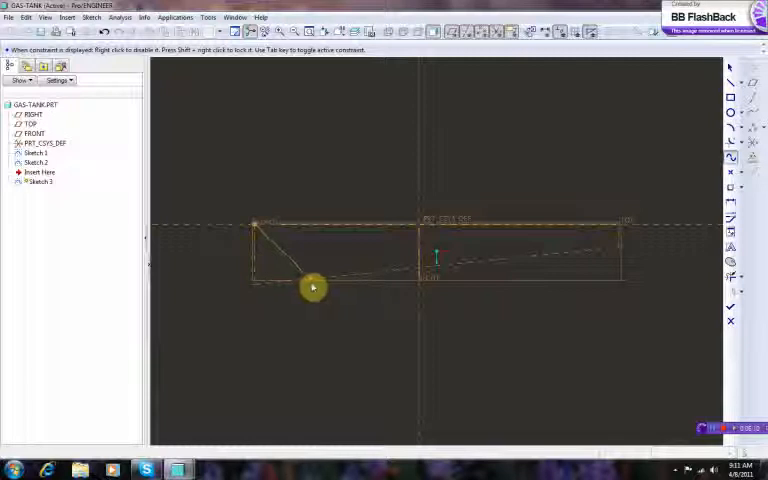
Step: Draw the curved side profile of the tank from the left corner to the right end
left_click_drag(312, 288, 346, 290)
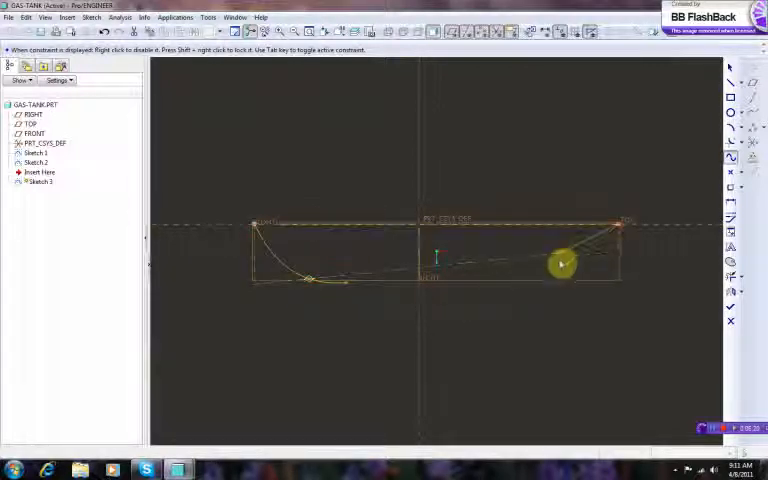
left_click_drag(560, 264, 544, 268)
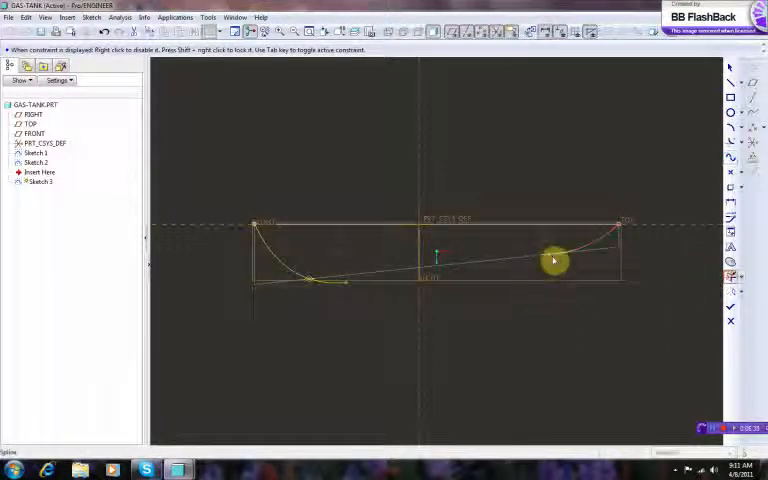
left_click_drag(556, 260, 340, 288)
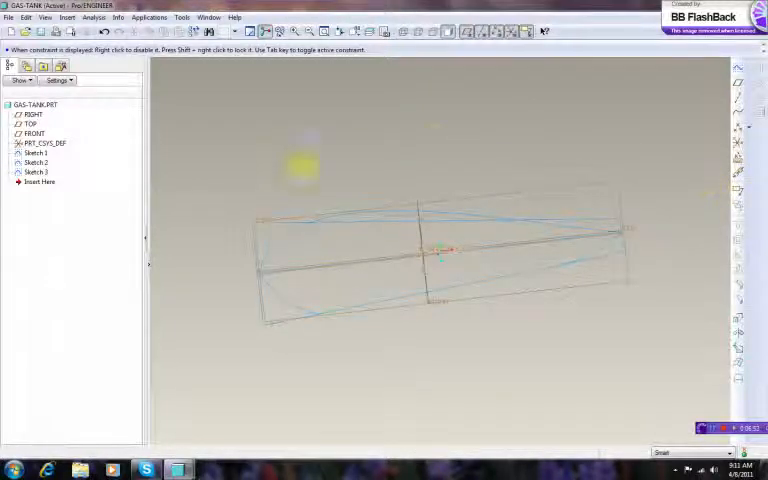
mouse_move(436, 136)
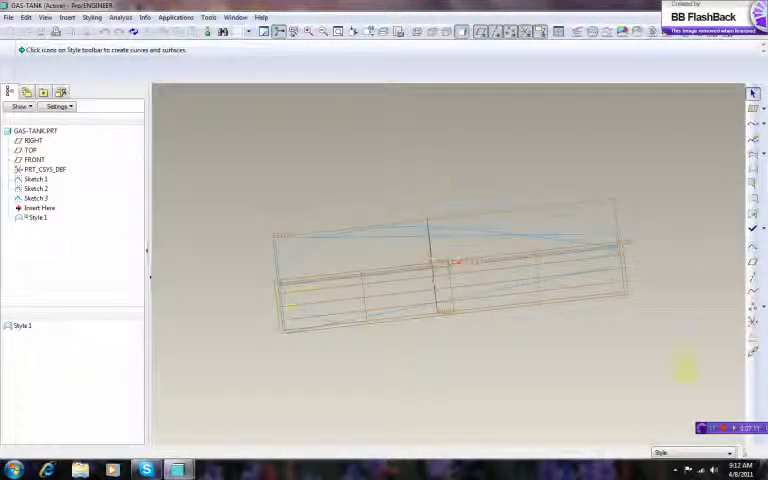
mouse_move(380, 144)
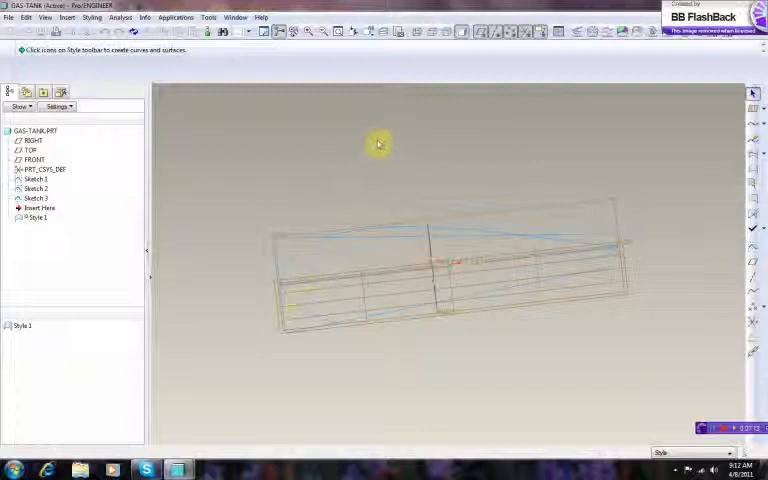
mouse_move(302, 188)
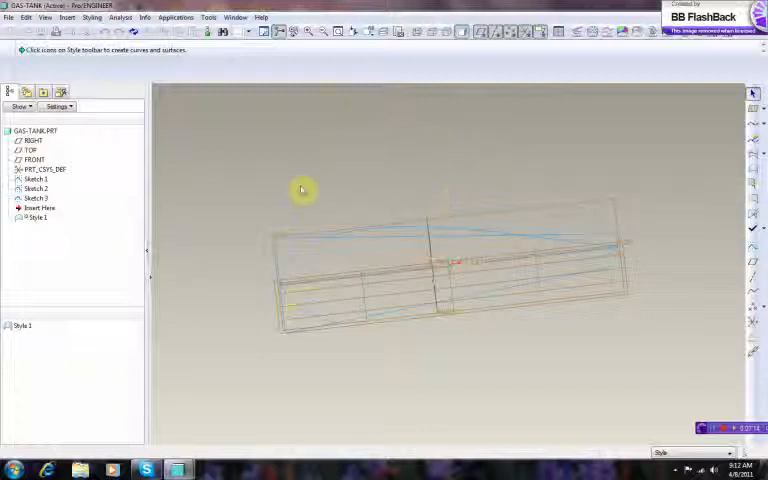
Step: Set the FRONT datum as the Style feature's active plane via the right-click menu
right_click(302, 190)
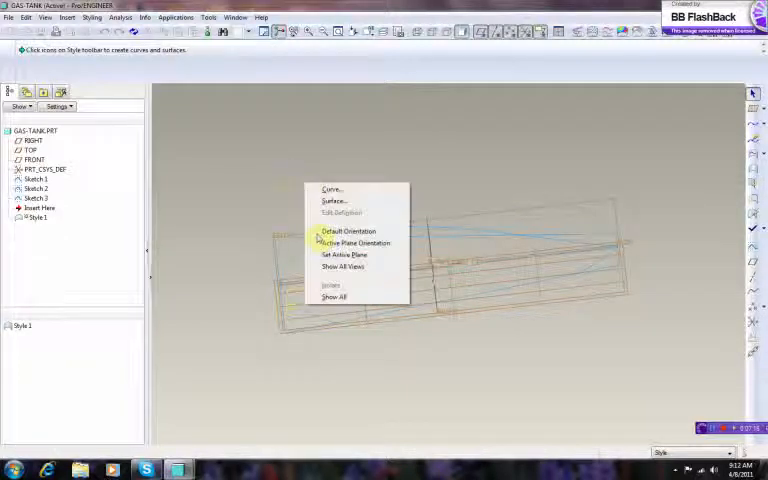
mouse_move(344, 256)
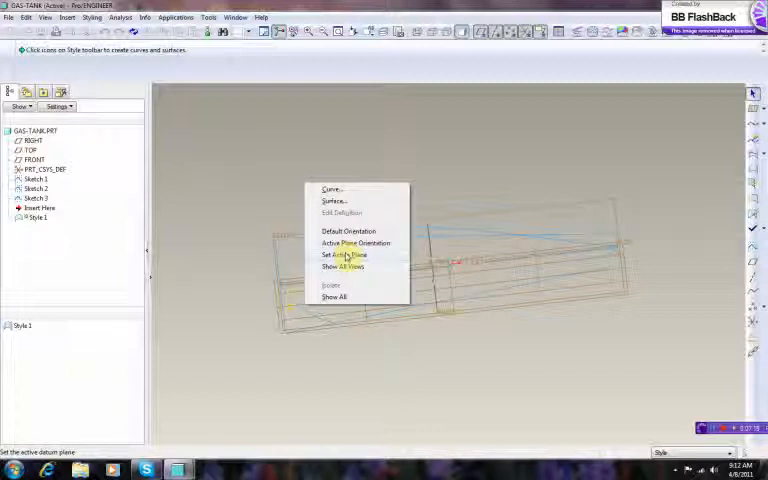
left_click(344, 256)
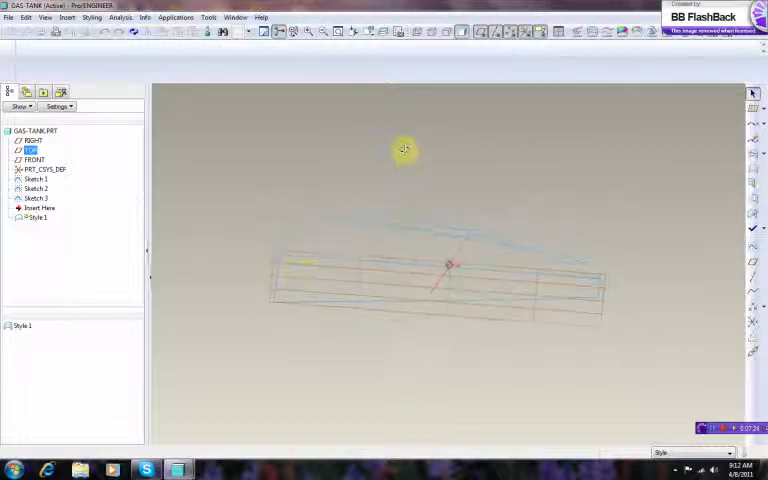
left_click_drag(404, 150, 428, 142)
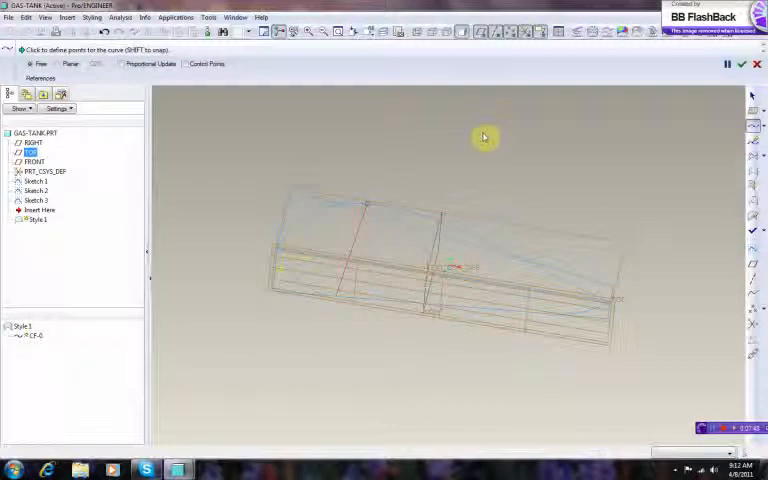
Step: Create style curves snapping to the sketch endpoints
left_click(490, 224)
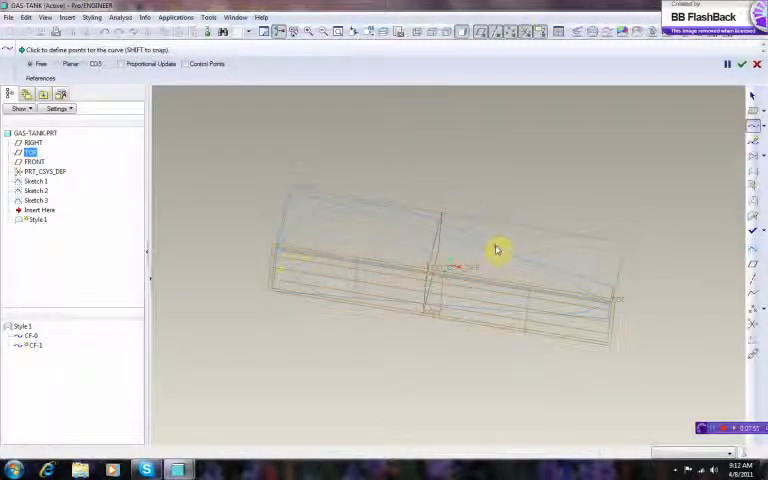
mouse_move(492, 312)
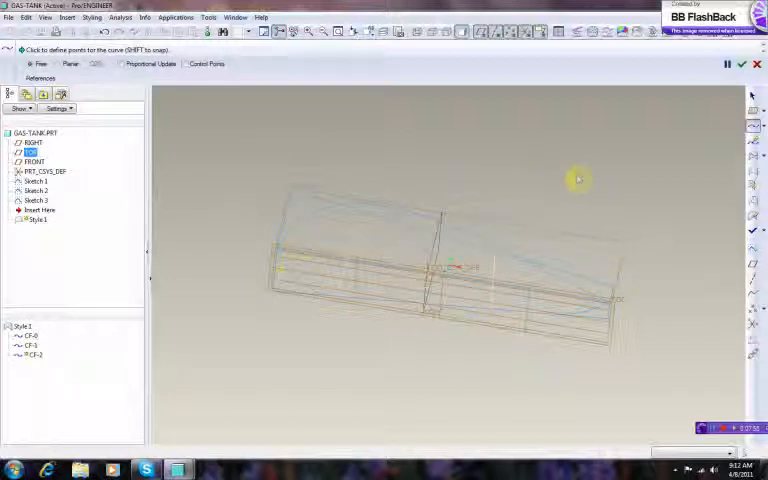
mouse_move(372, 212)
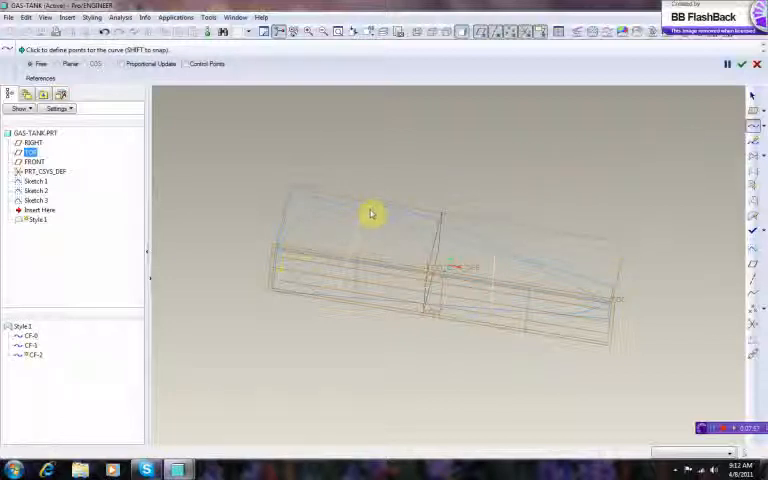
left_click(368, 208)
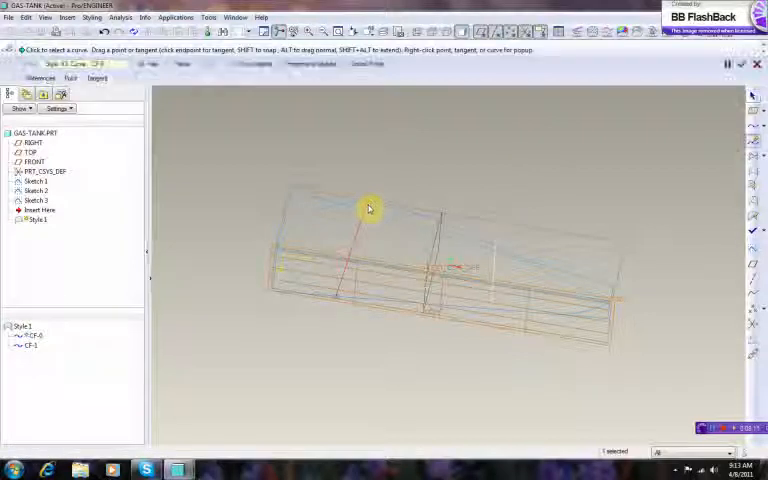
Step: Set the curve's first end condition to Normal against the FRONT datum plane
left_click(96, 78)
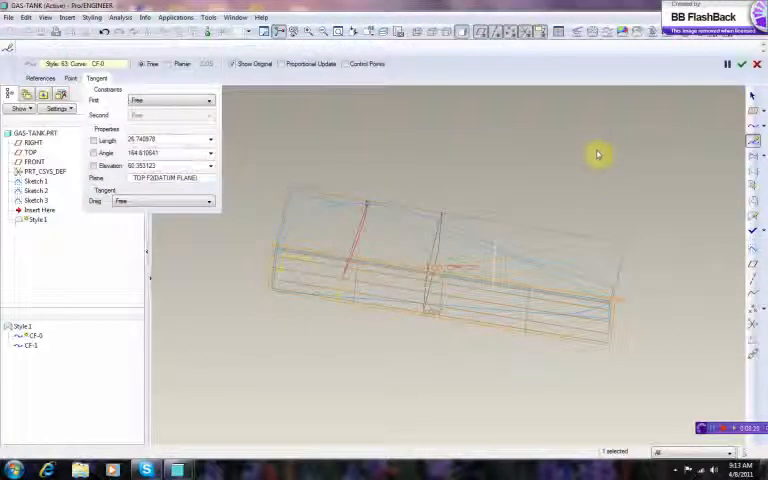
mouse_move(524, 216)
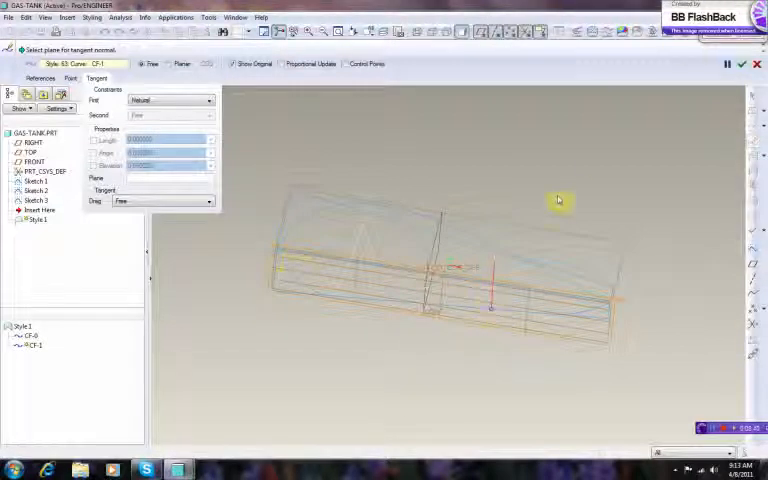
left_click(490, 310)
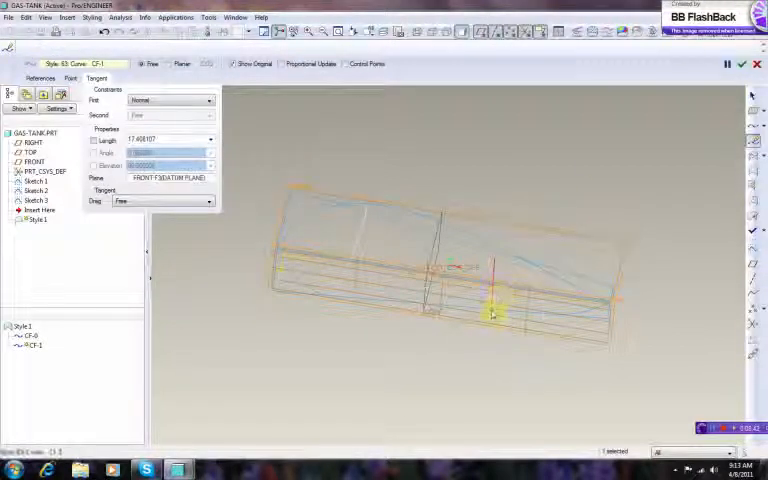
left_click(208, 100)
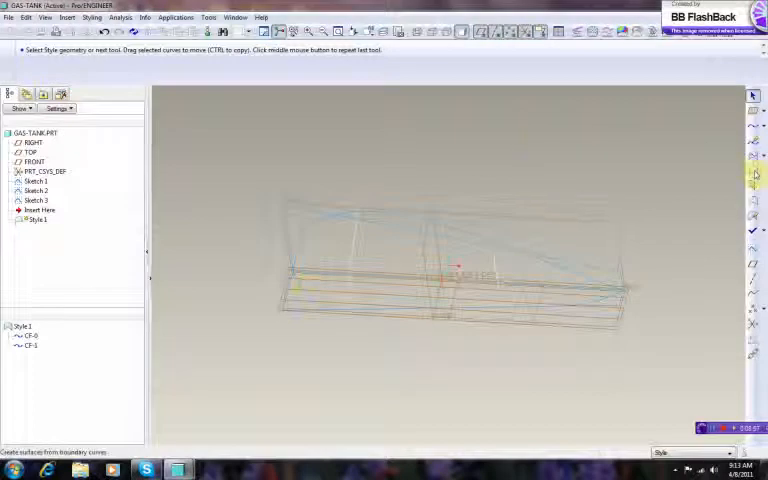
mouse_move(756, 176)
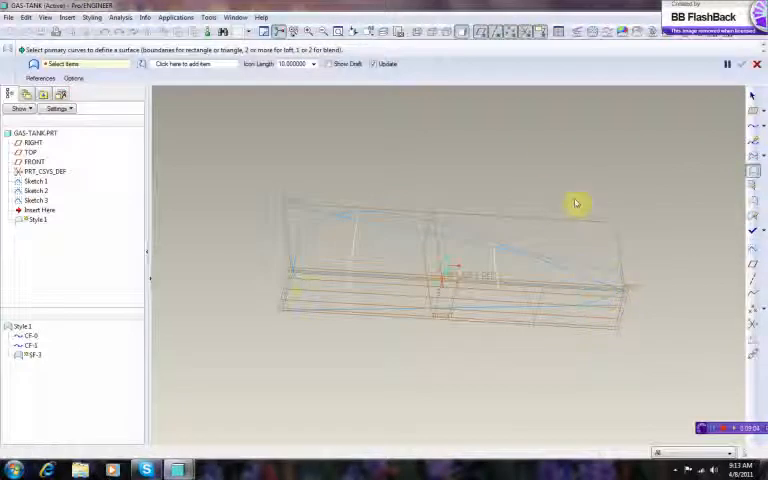
mouse_move(480, 184)
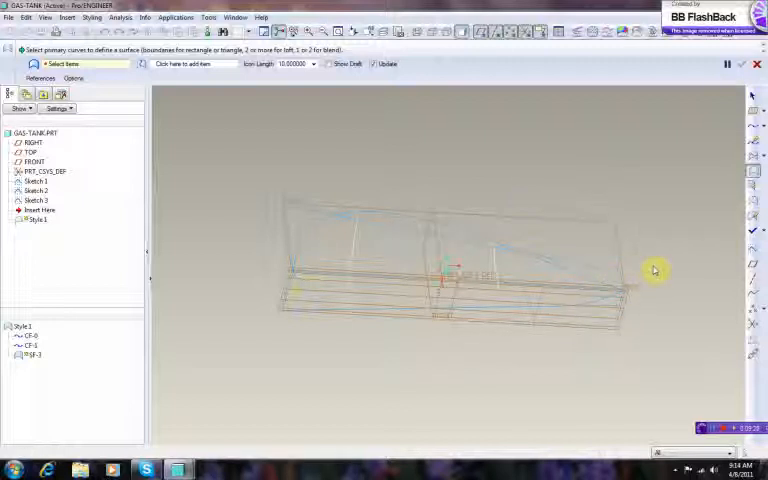
mouse_move(408, 220)
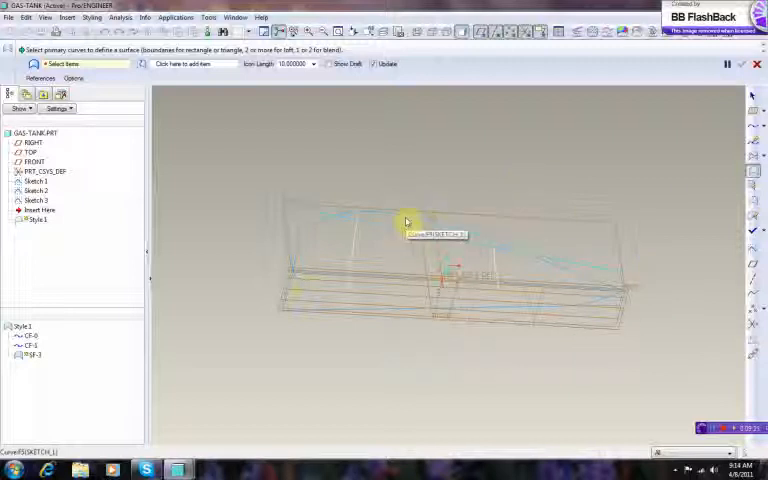
mouse_move(324, 308)
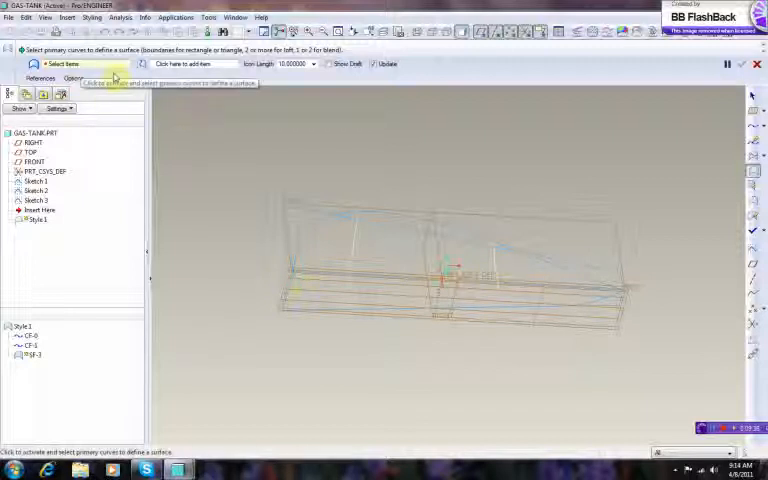
mouse_move(644, 296)
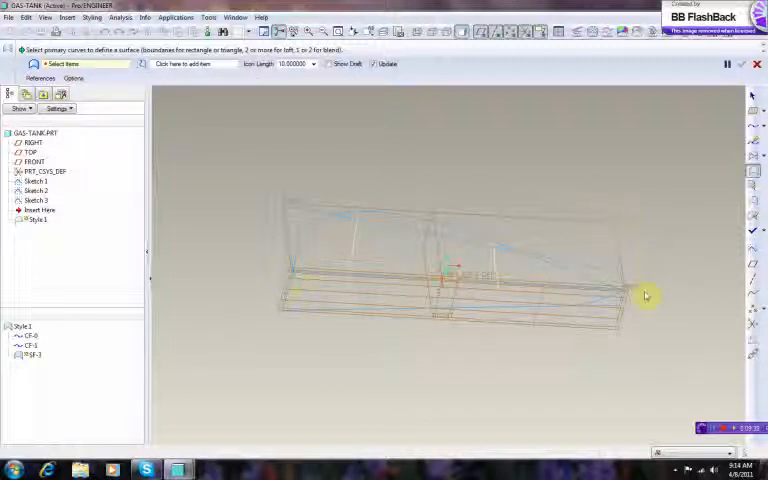
mouse_move(616, 300)
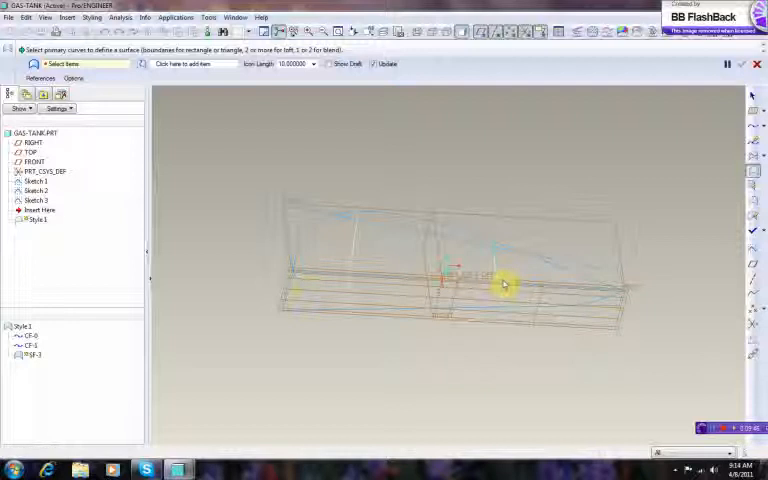
mouse_move(352, 282)
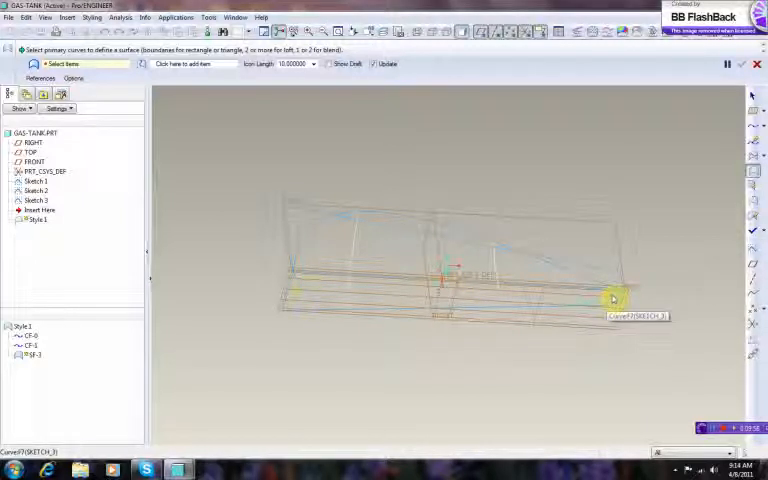
Step: Add the two long edge curves of the tank to the first-direction boundary collector
left_click(616, 300)
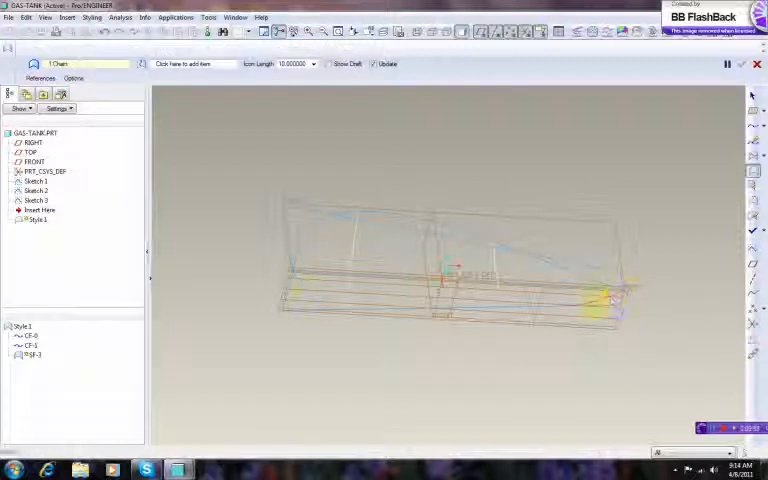
left_click(312, 304)
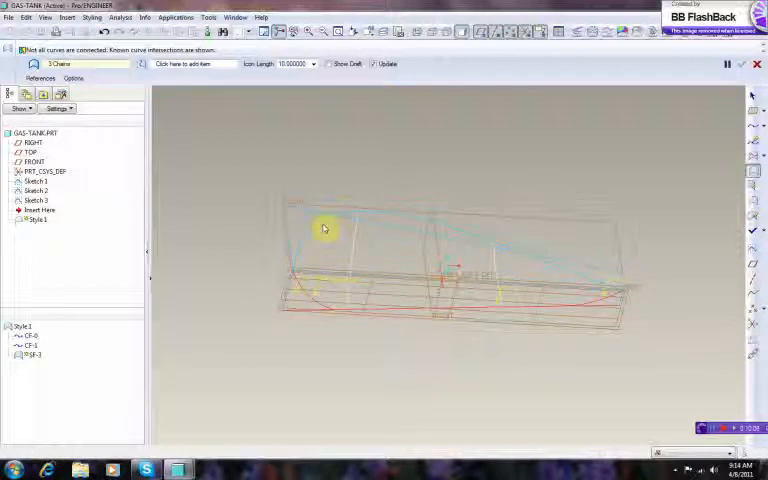
Step: Pick the cross-section curves as the second direction and create the half teardrop boundary surface
left_click(324, 228)
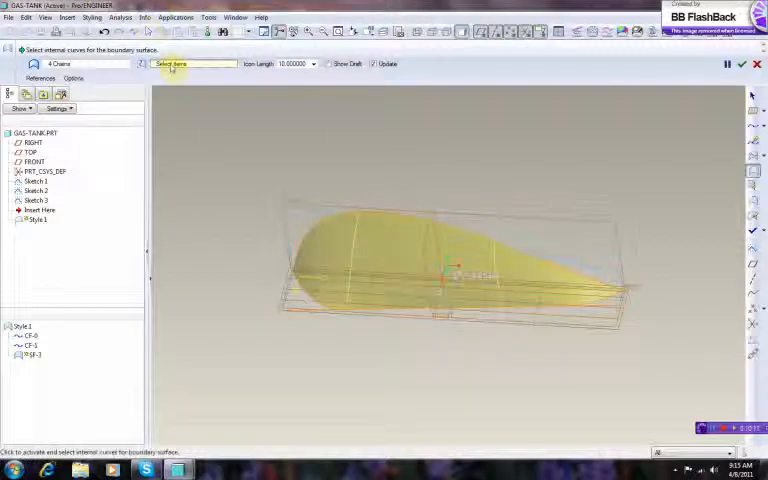
left_click(356, 248)
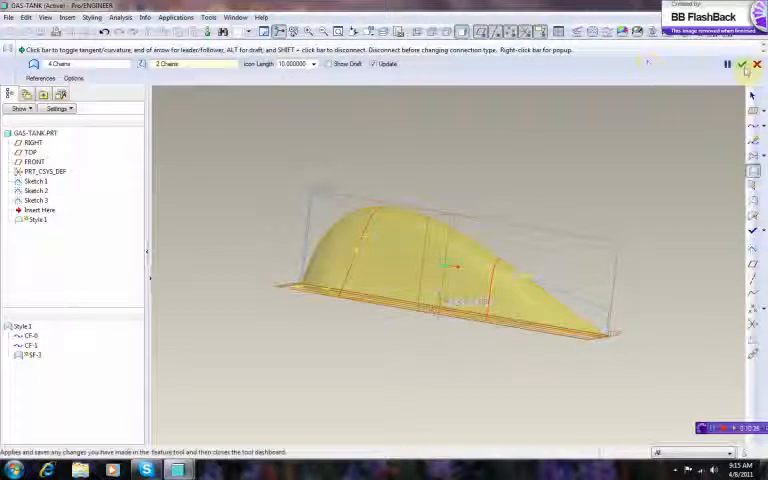
left_click(746, 64)
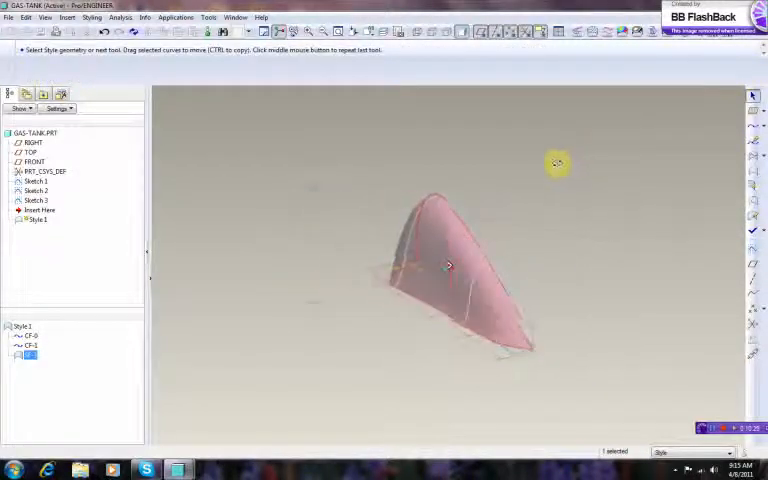
Step: Orbit the model to view the newly created half tank surface
left_click_drag(556, 164, 356, 268)
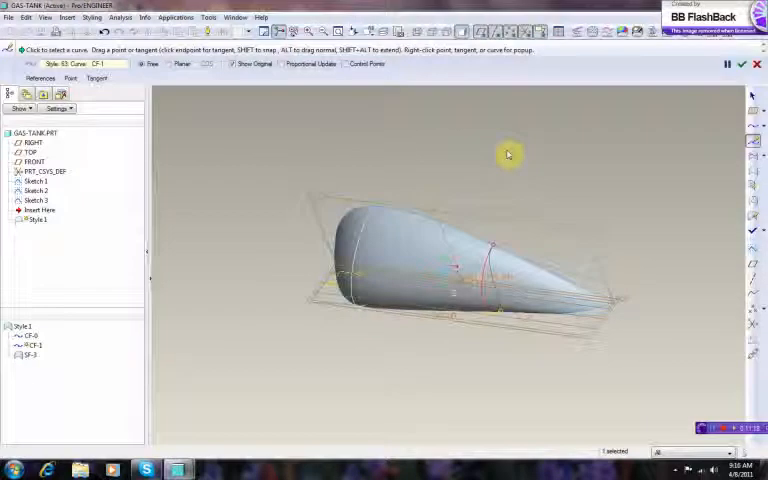
mouse_move(562, 156)
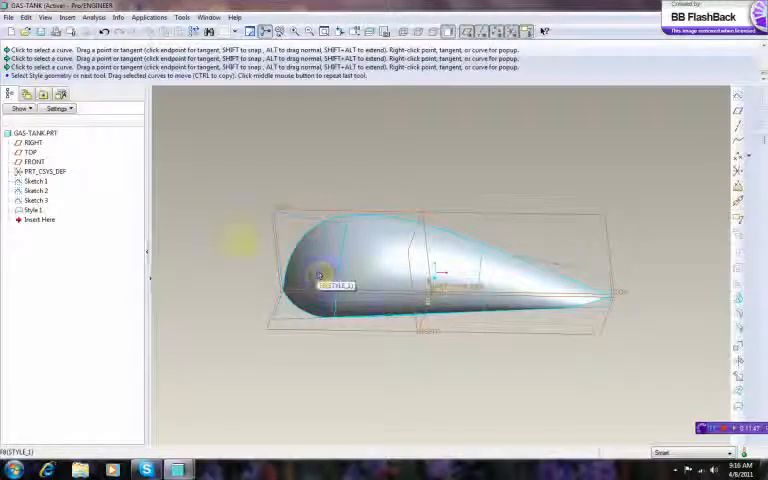
Step: Mirror the half tank surface about the FRONT datum plane to form the other half
left_click(36, 132)
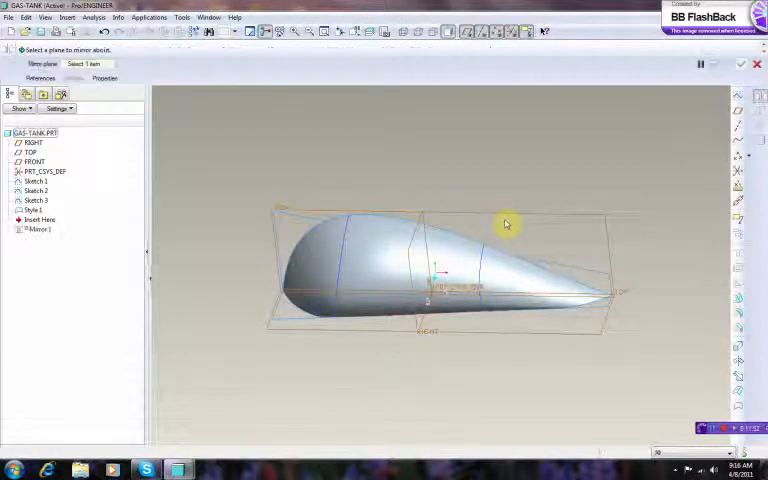
left_click(308, 212)
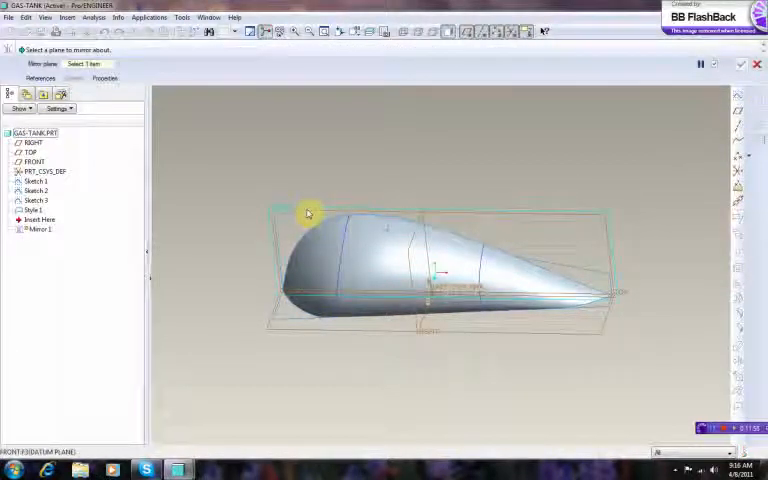
left_click(32, 162)
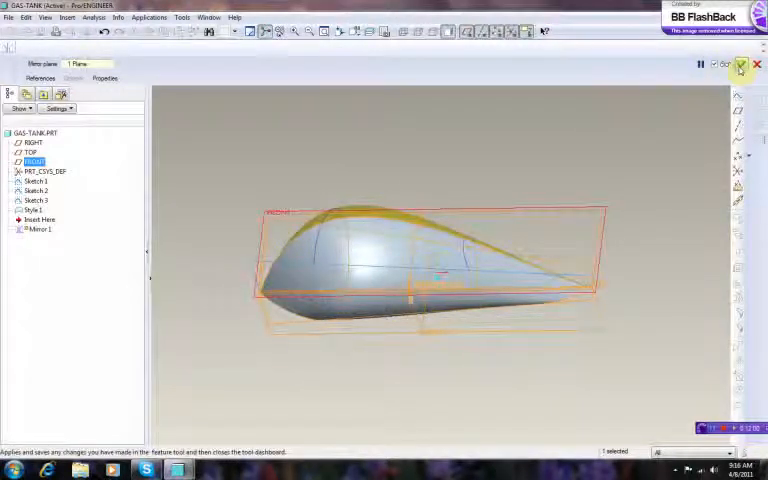
left_click(740, 64)
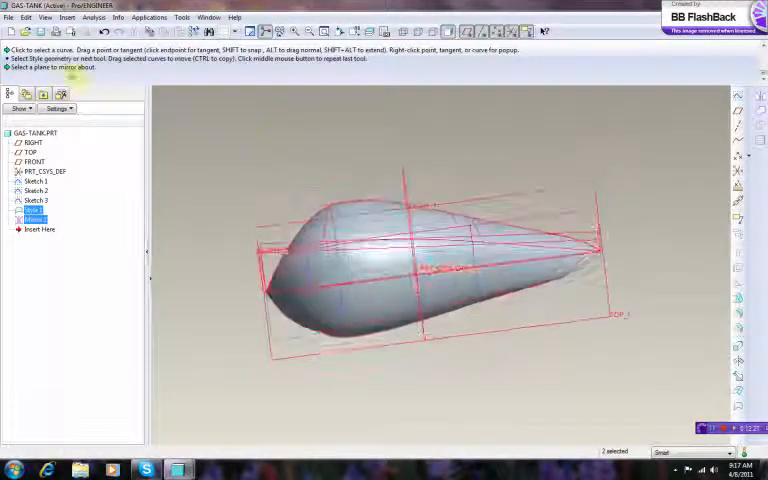
Step: Merge the original and mirrored quilts into one tank surface and orbit to inspect it
left_click(24, 16)
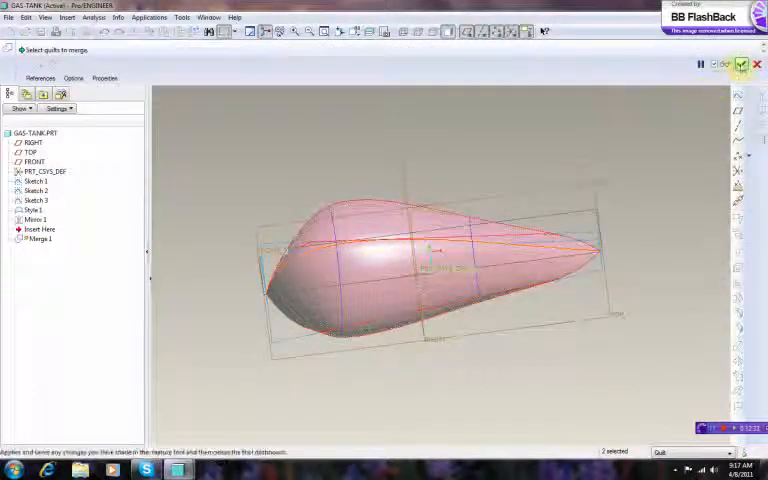
left_click(740, 64)
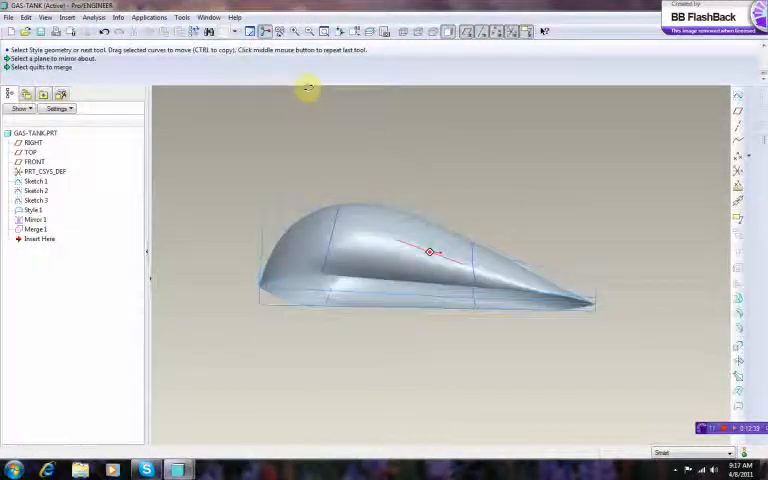
left_click_drag(308, 90, 264, 230)
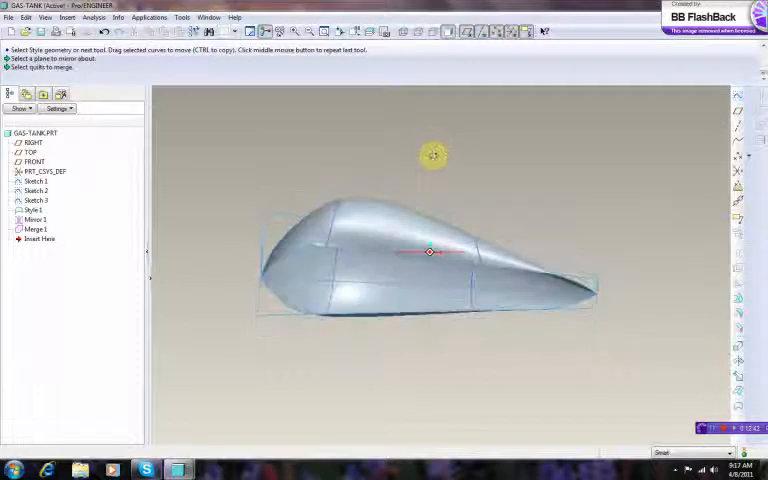
left_click_drag(432, 156, 300, 158)
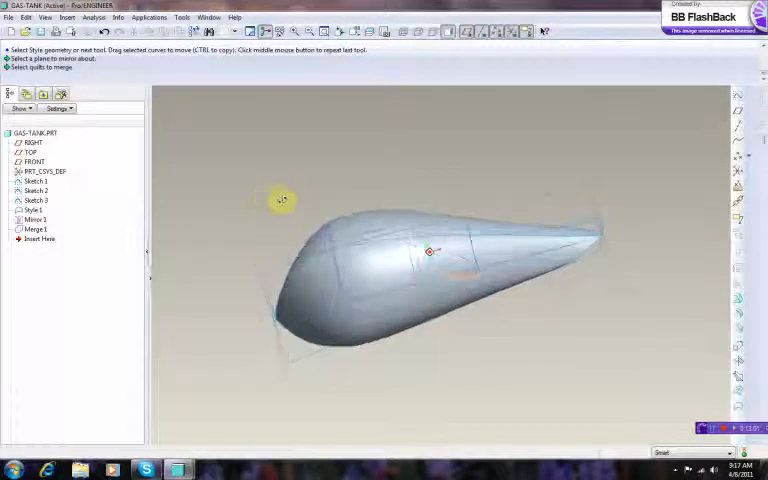
left_click_drag(284, 200, 648, 200)
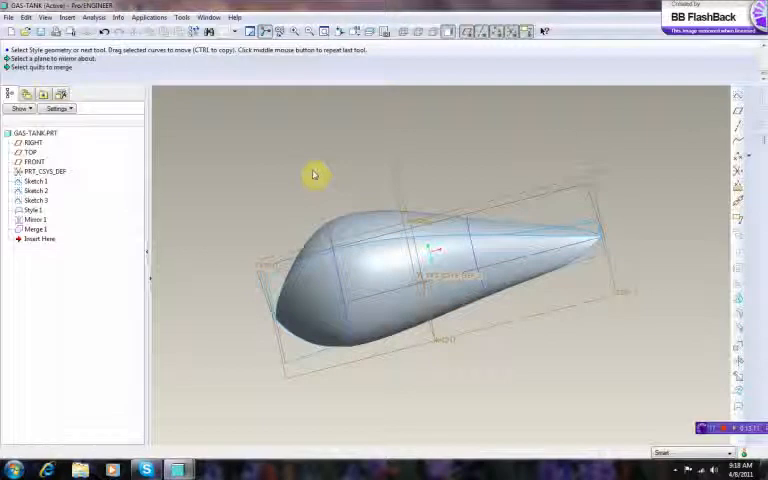
mouse_move(330, 184)
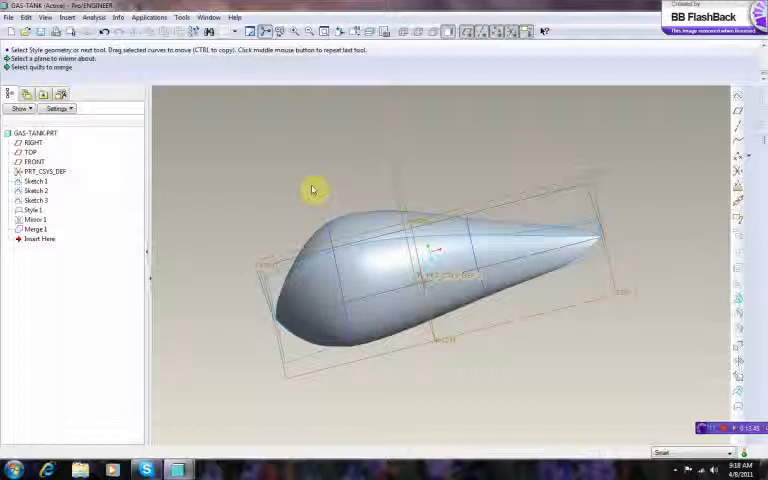
mouse_move(284, 188)
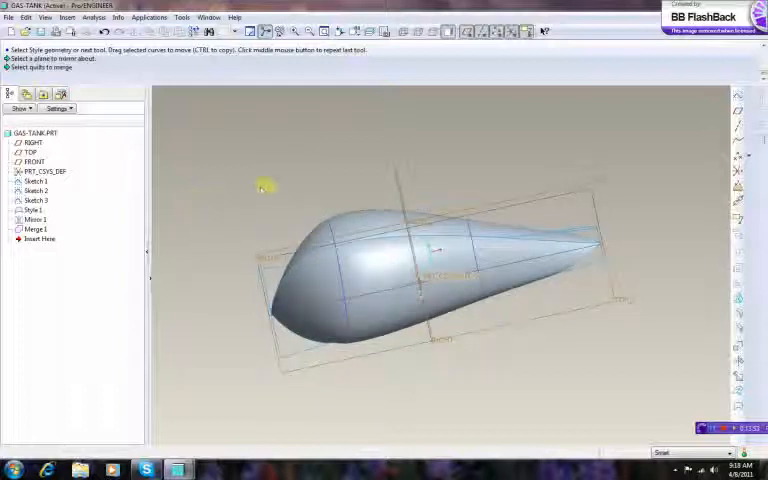
mouse_move(304, 190)
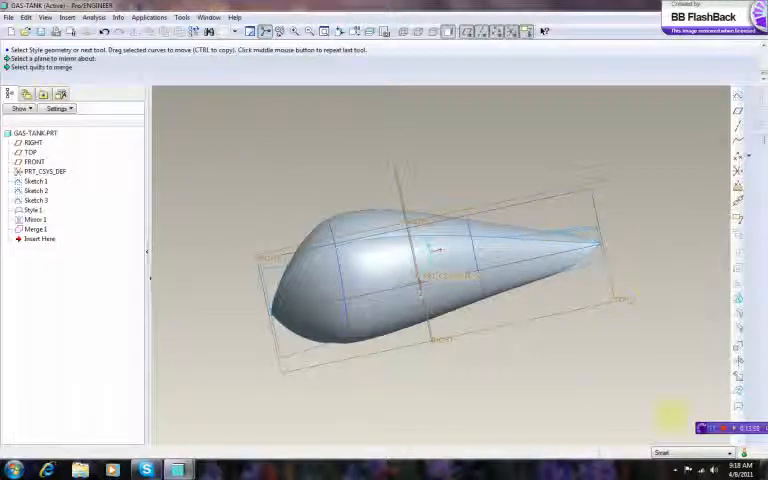
mouse_move(692, 352)
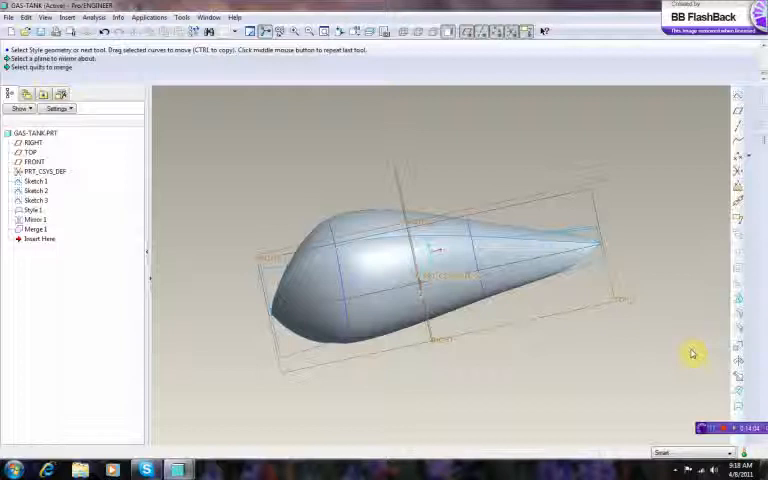
mouse_move(670, 348)
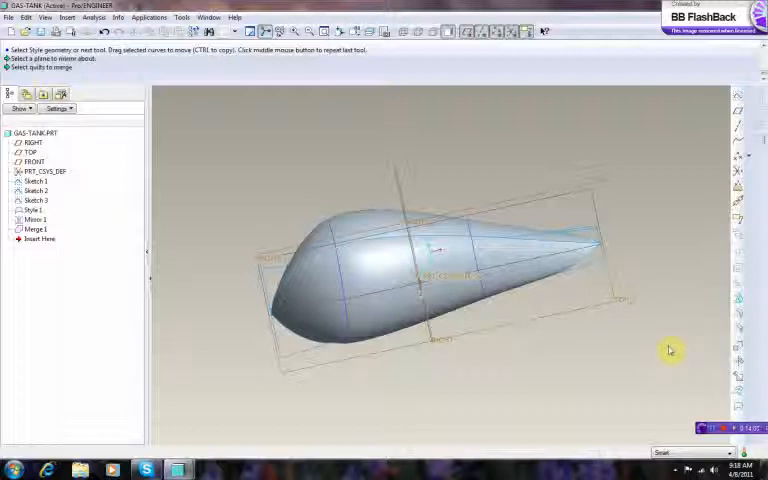